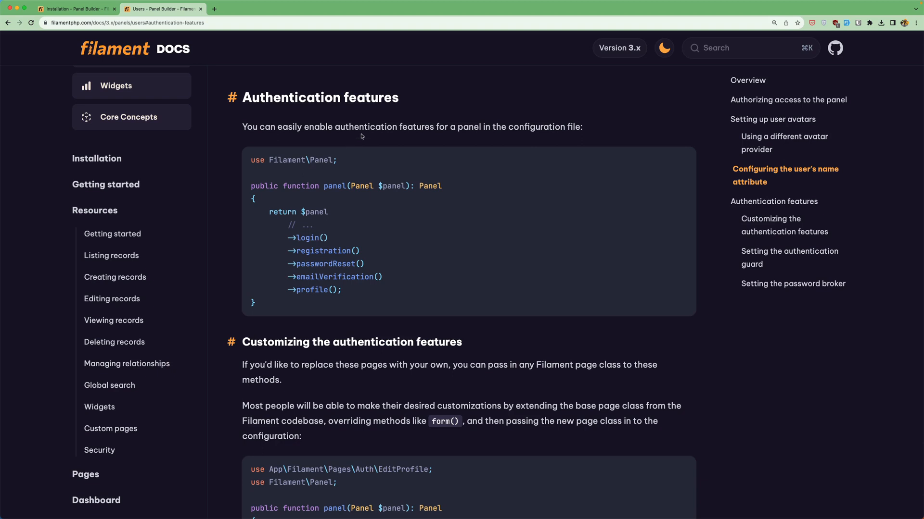
{"action": "mouse_move", "coordinate": [393, 97]}
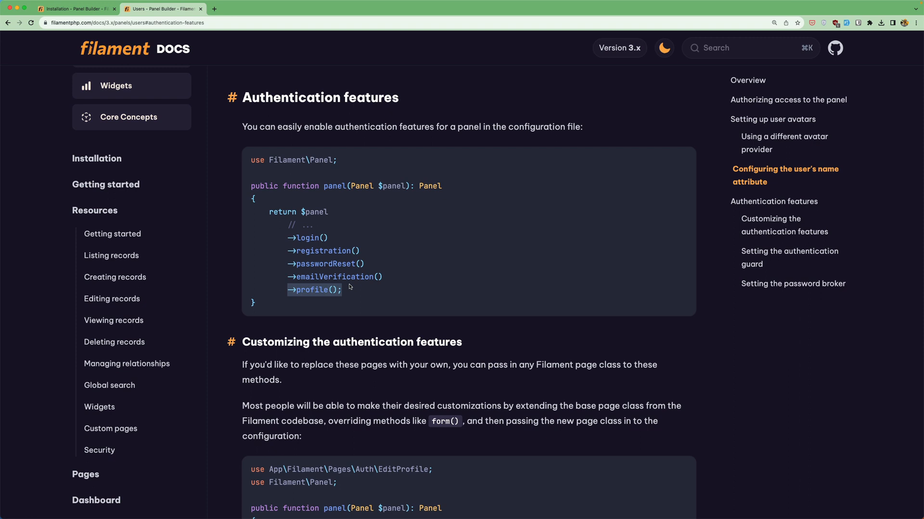
{"action": "mouse_move", "coordinate": [294, 127]}
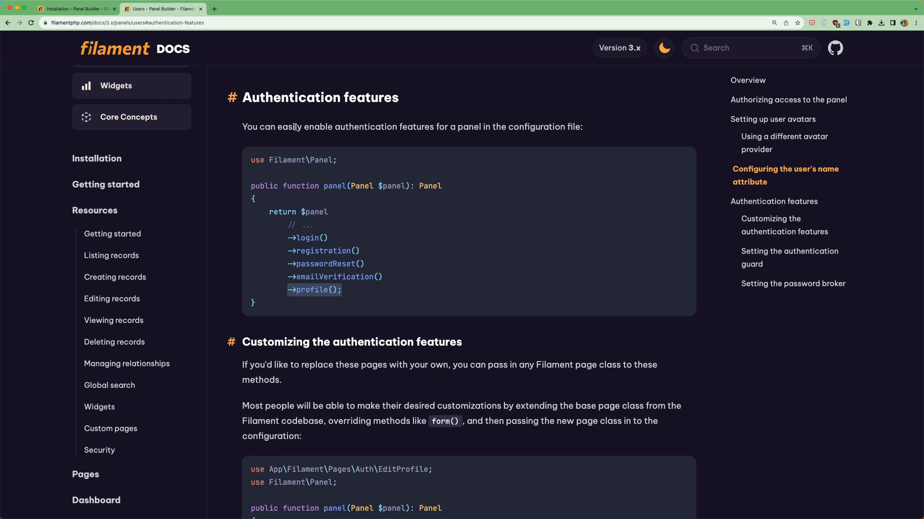
{"action": "mouse_move", "coordinate": [262, 109]}
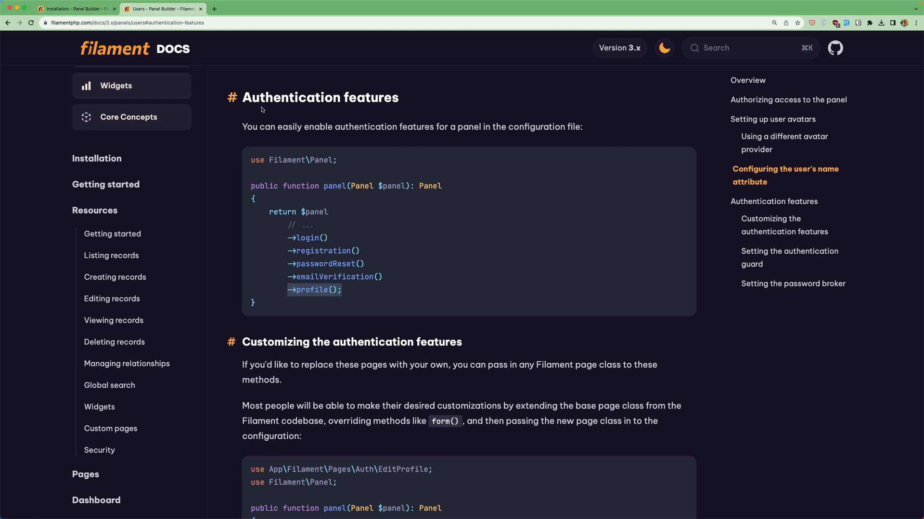
{"action": "mouse_move", "coordinate": [322, 85]}
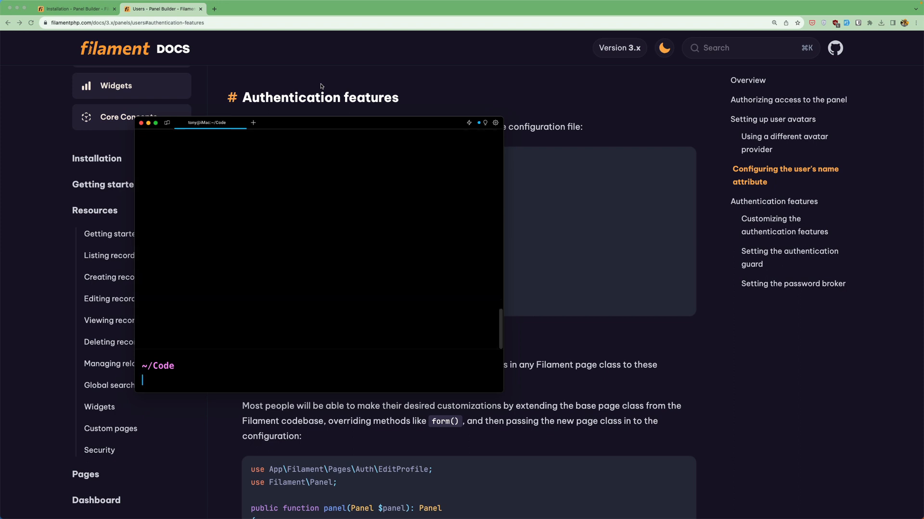
Create the Laravel project filament-auth with no starter kit, Pest, and no Git repository
{"action": "type", "text": "laravel new"}
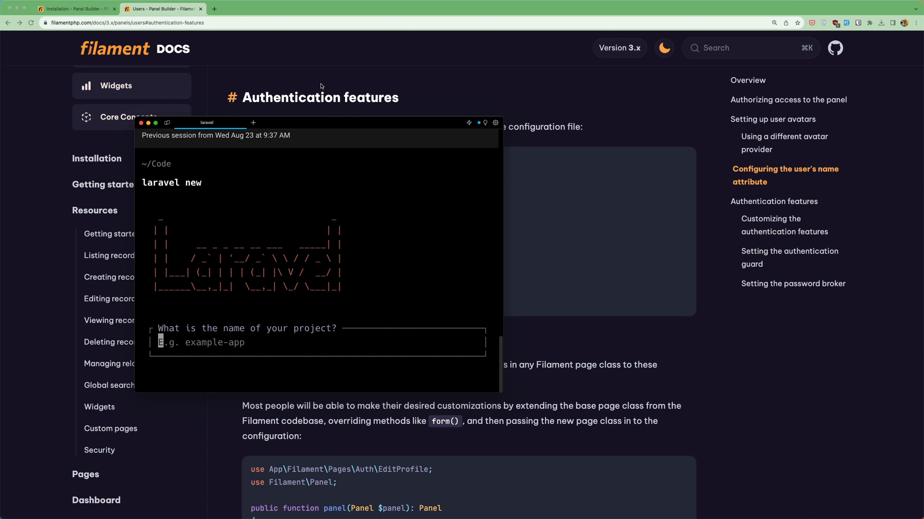
{"action": "type", "text": "fil"}
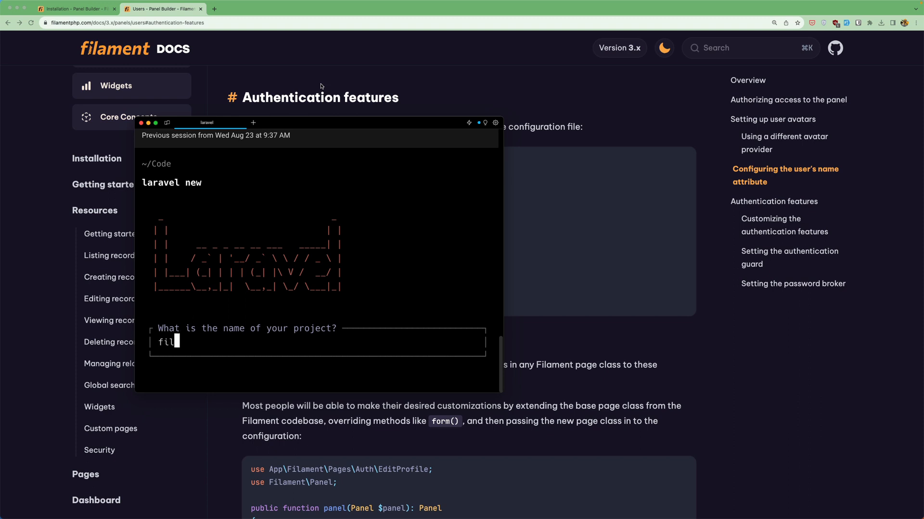
{"action": "type", "text": "ament-auth"}
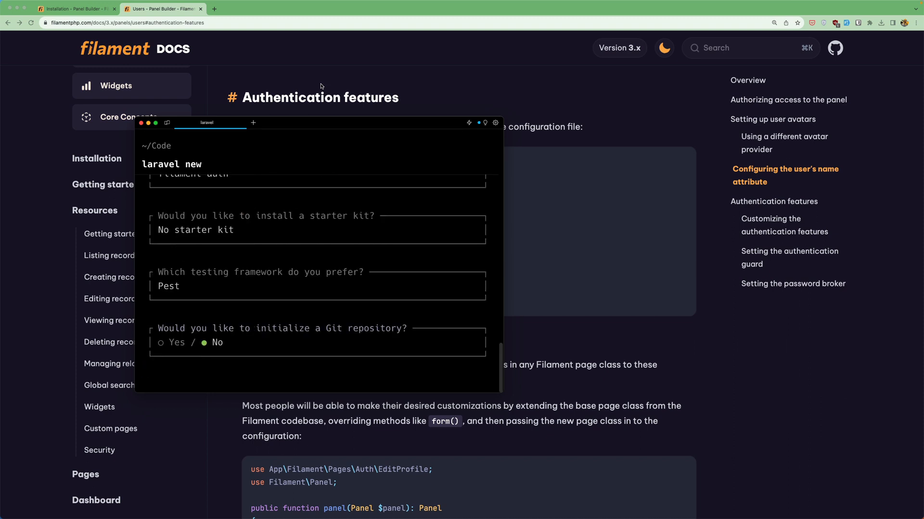
{"action": "key", "text": "Return"}
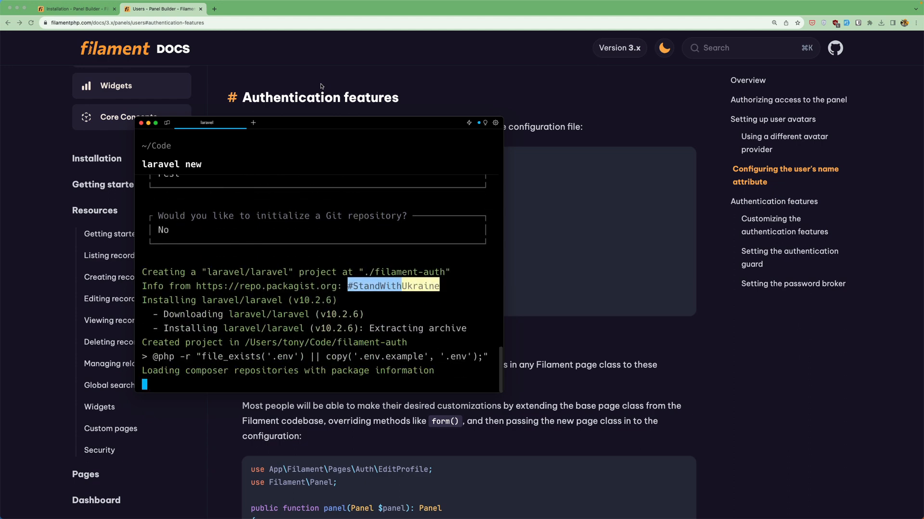
Bring up the Filament Panel Builder installation guide in the browser
{"action": "left_click", "coordinate": [74, 8]}
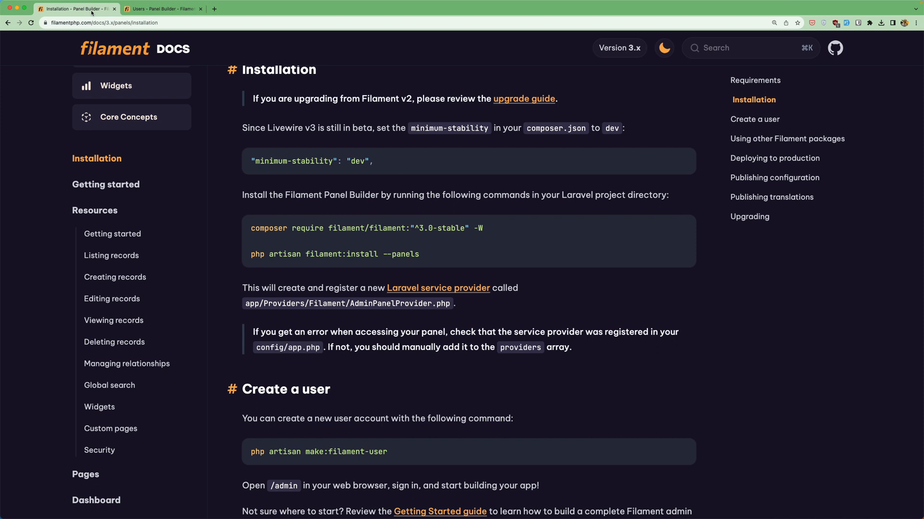
{"action": "mouse_move", "coordinate": [256, 167]}
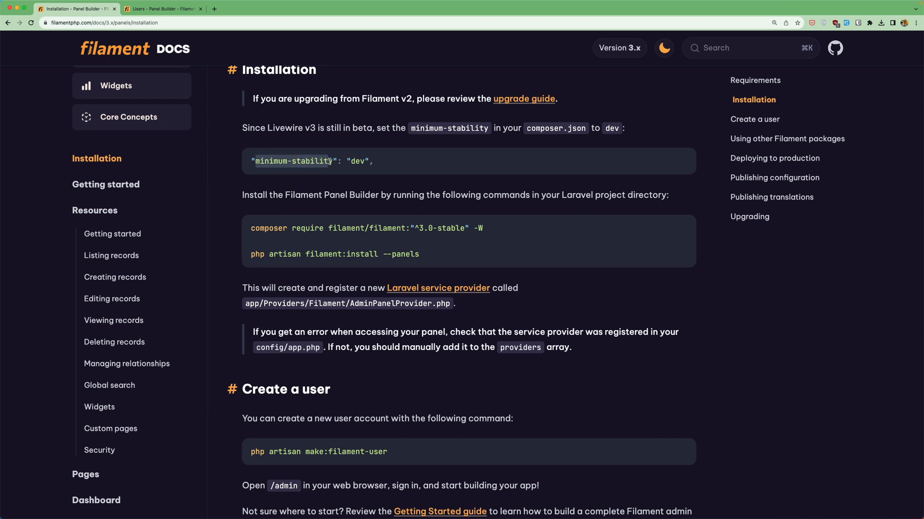
{"action": "mouse_move", "coordinate": [526, 144]}
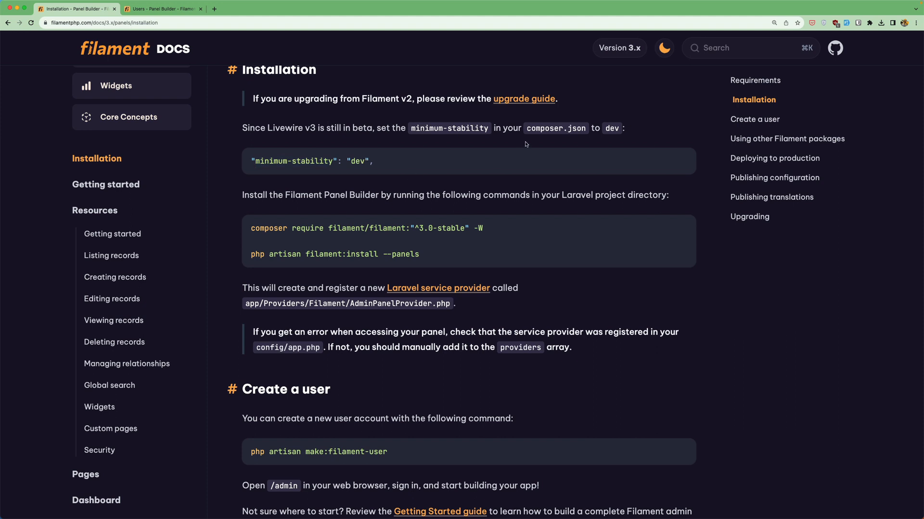
{"action": "mouse_move", "coordinate": [385, 221]}
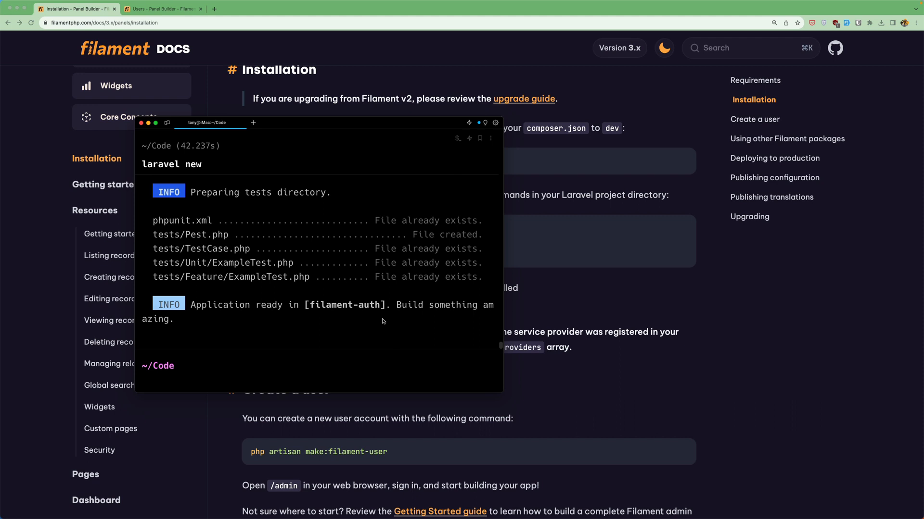
{"action": "mouse_move", "coordinate": [329, 339]}
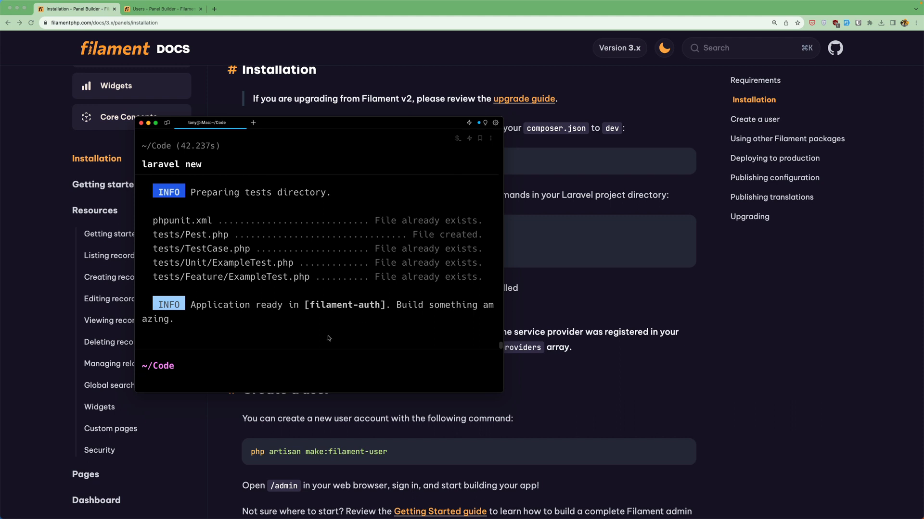
Move into the filament-auth folder and launch it in VS Code with code
{"action": "type", "text": "cd filament/"}
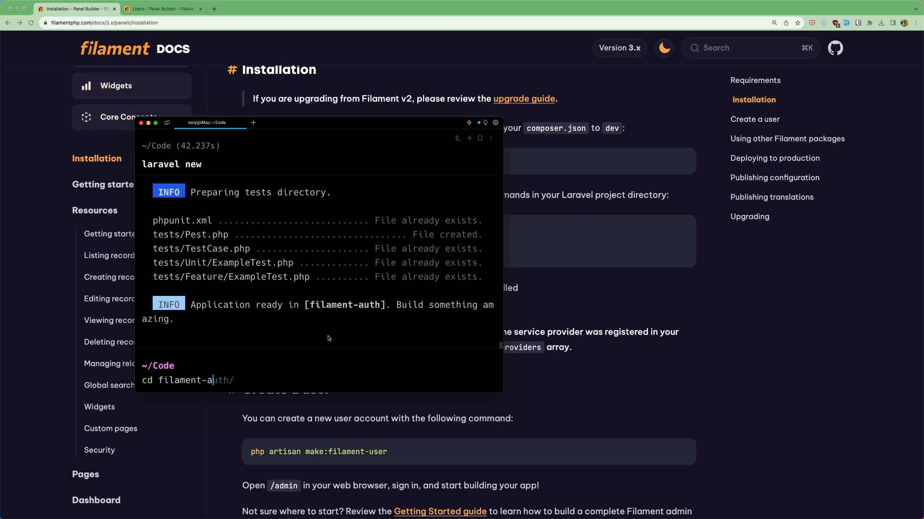
{"action": "key", "text": "Return"}
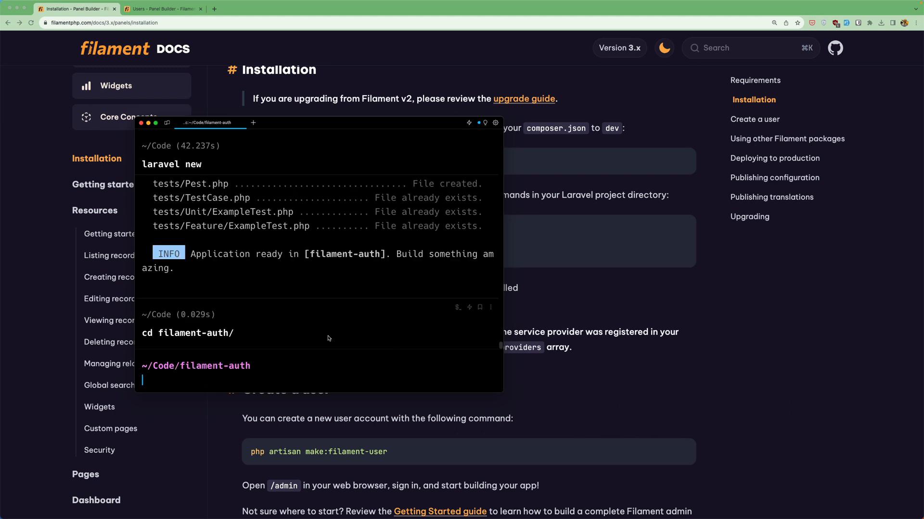
{"action": "type", "text": "code ."}
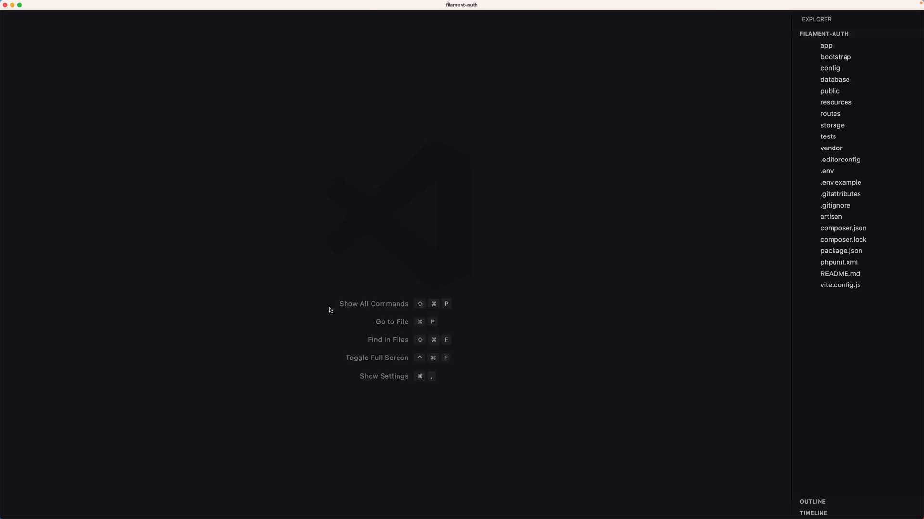
Check that .env sets DB_DATABASE=filament_auth
{"action": "left_click", "coordinate": [827, 171]}
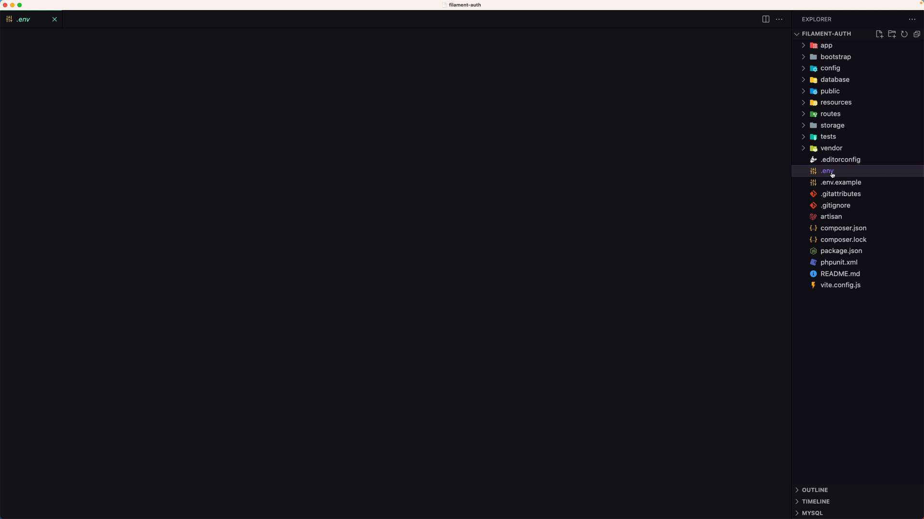
{"action": "left_click", "coordinate": [827, 171]}
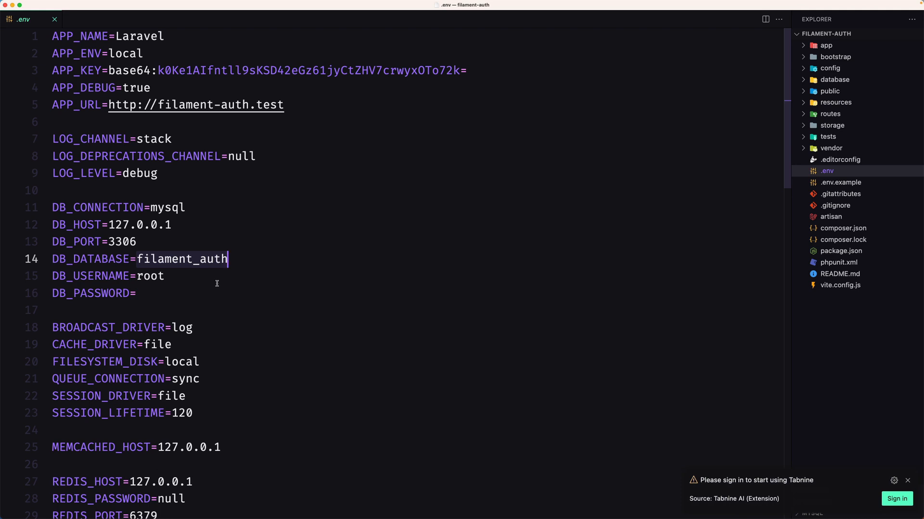
{"action": "mouse_move", "coordinate": [217, 286]}
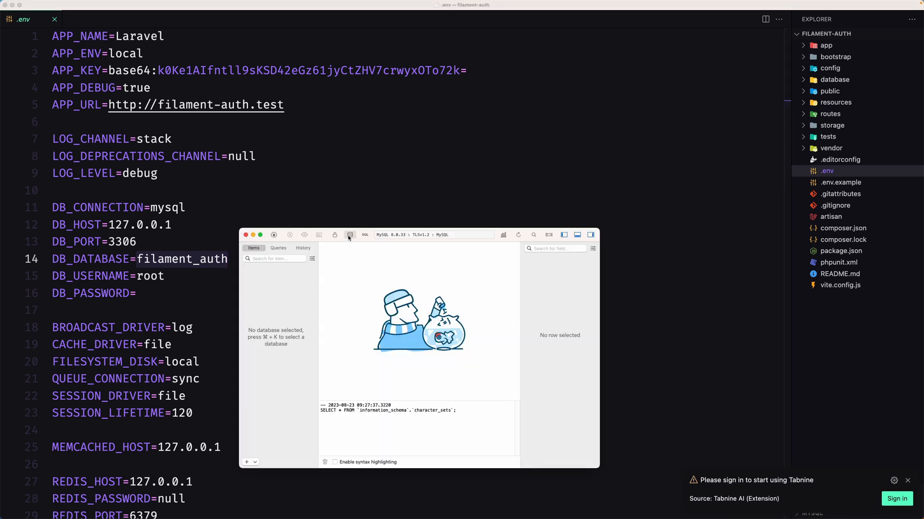
Create the filament_auth MySQL database in TablePlus
{"action": "left_click", "coordinate": [349, 235]}
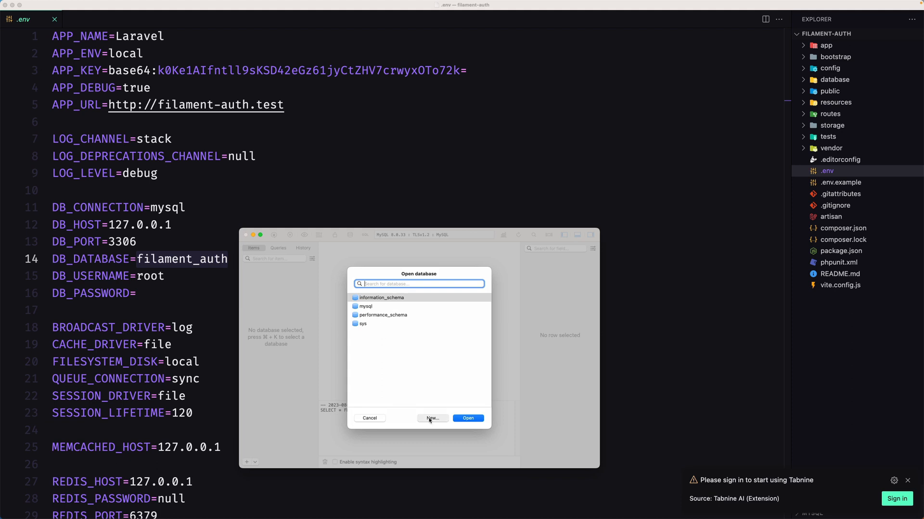
{"action": "left_click", "coordinate": [432, 419]}
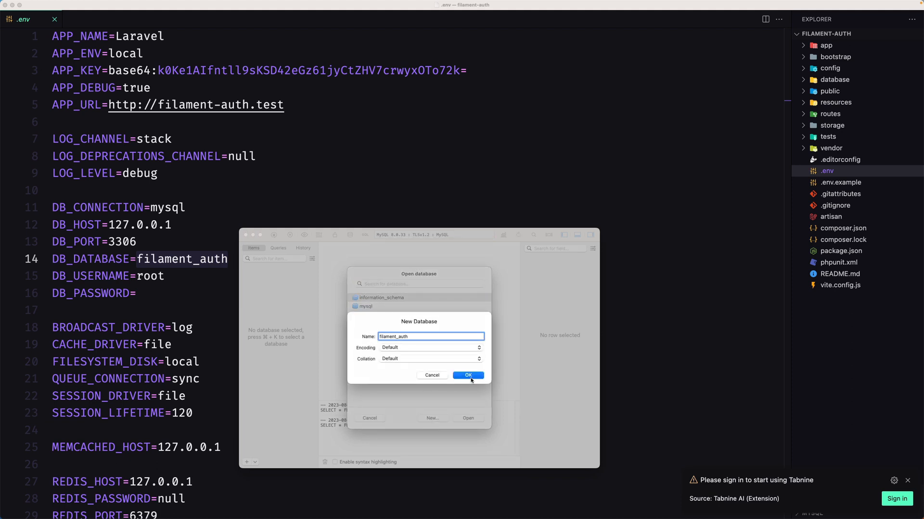
{"action": "left_click", "coordinate": [467, 376]}
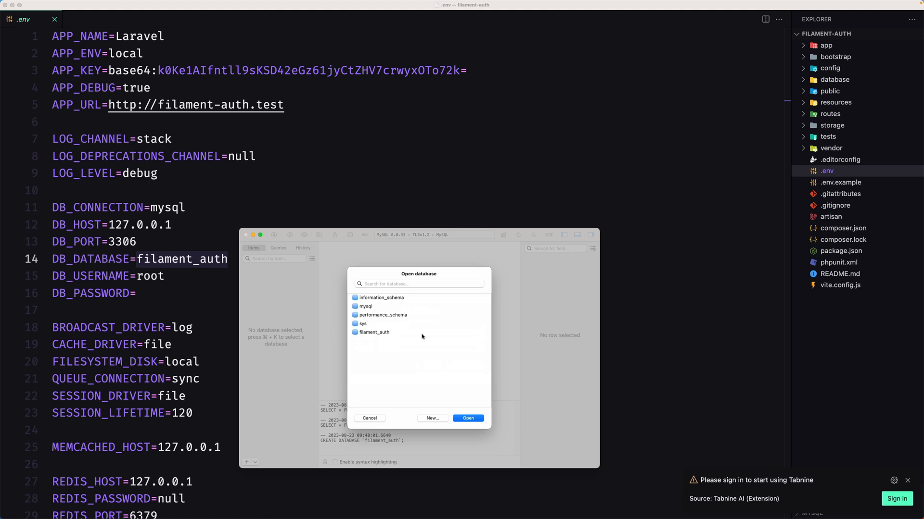
{"action": "left_click", "coordinate": [468, 418]}
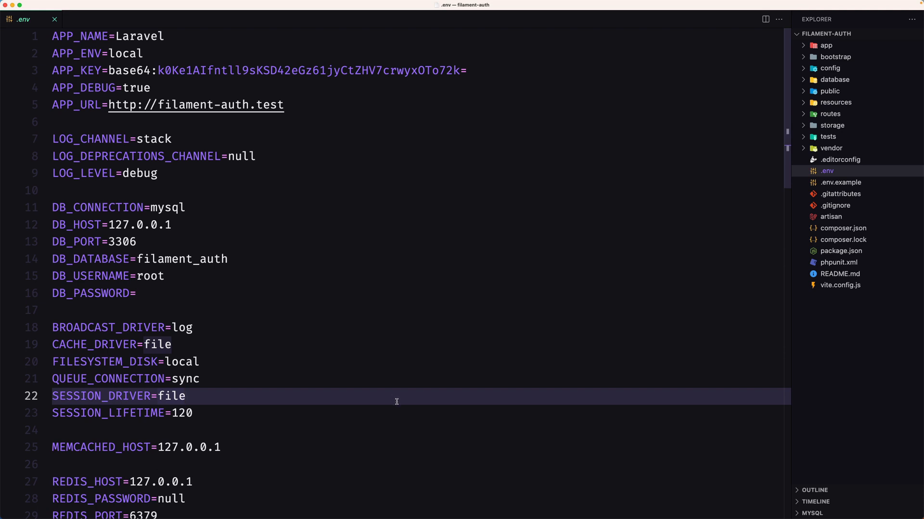
Close .env and run php artisan migrate in Warp
{"action": "left_click", "coordinate": [52, 20]}
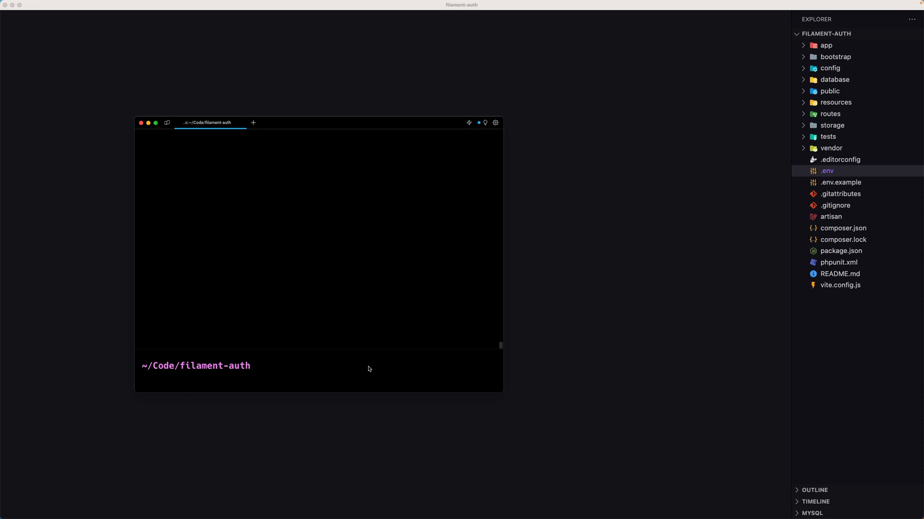
{"action": "type", "text": "art m"}
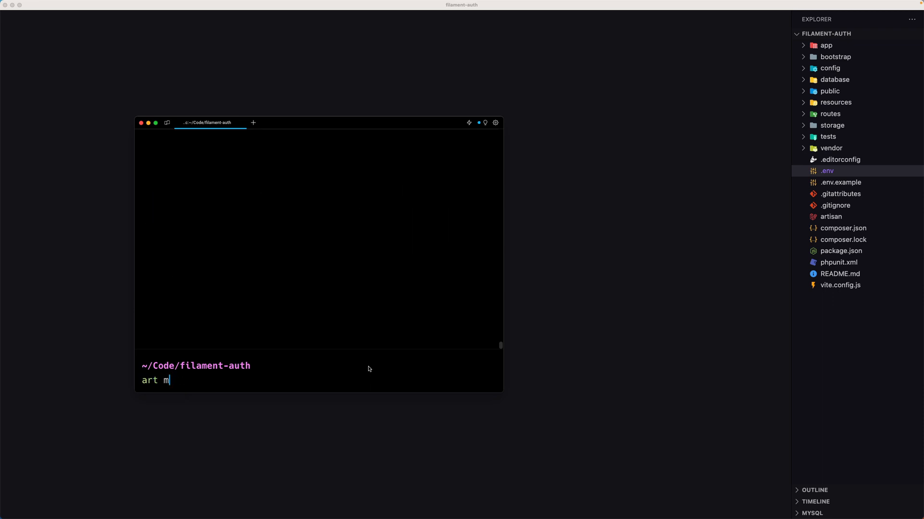
{"action": "type", "text": "igrate"}
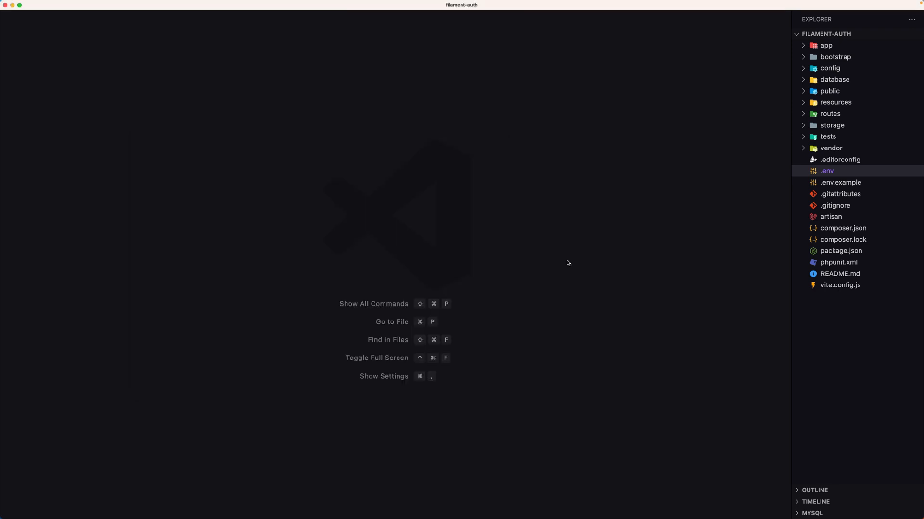
Change minimum-stability in composer.json from stable to dev
{"action": "left_click", "coordinate": [843, 229]}
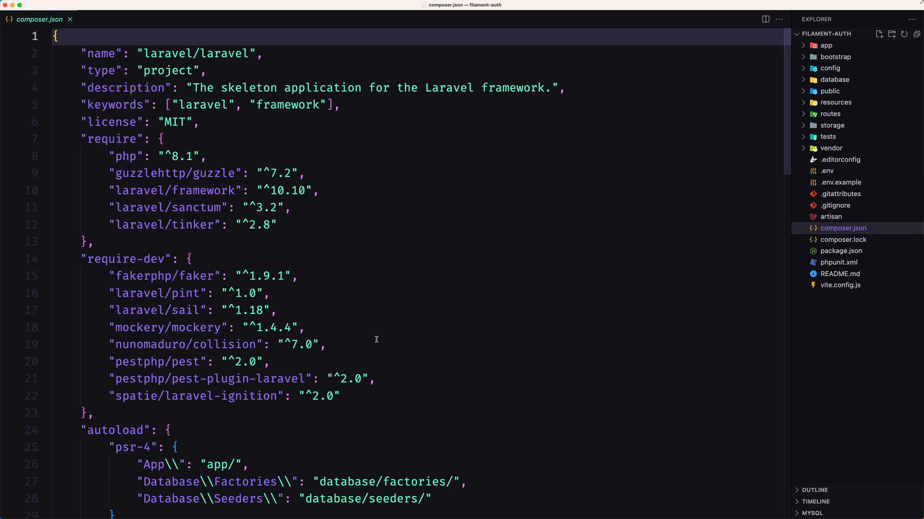
{"action": "scroll", "scroll_direction": "down", "scroll_amount": 3}
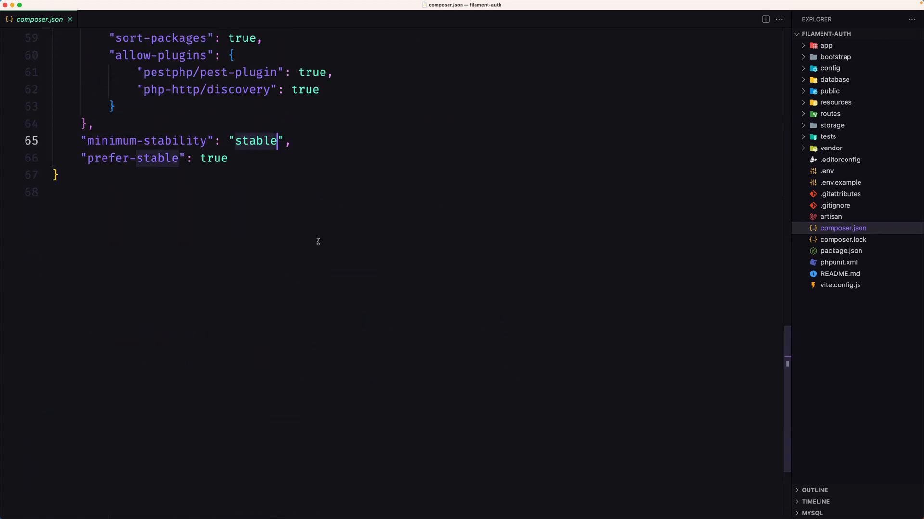
{"action": "type", "text": "dev"}
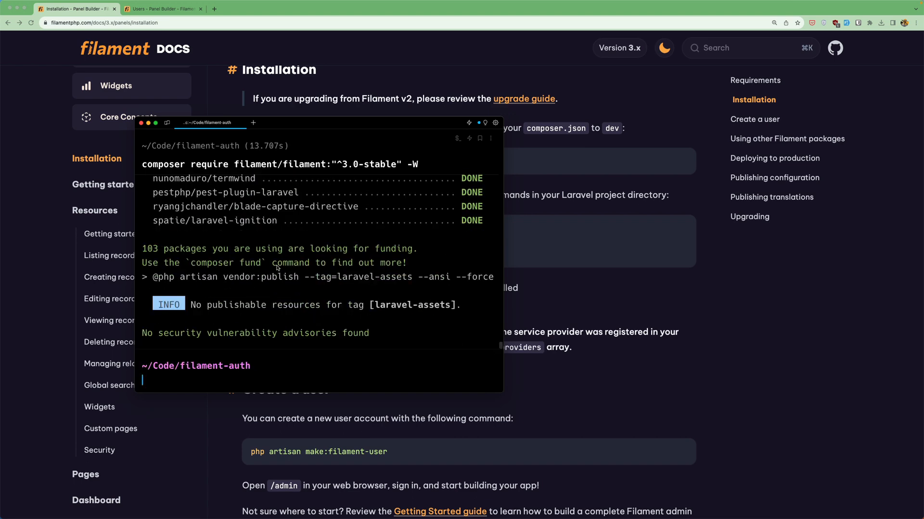
Run php artisan filament:install --panels after installing filament/filament 3.0
{"action": "type", "text": "php artisan filament:install --panels"}
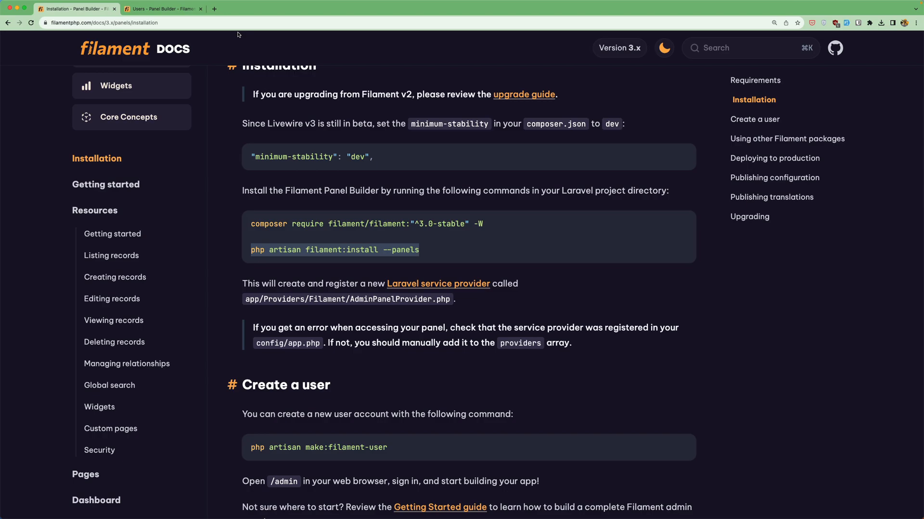
Load filament-auth.test/admin to confirm the sign-in page, then return to the installation docs
{"action": "left_click", "coordinate": [300, 8]}
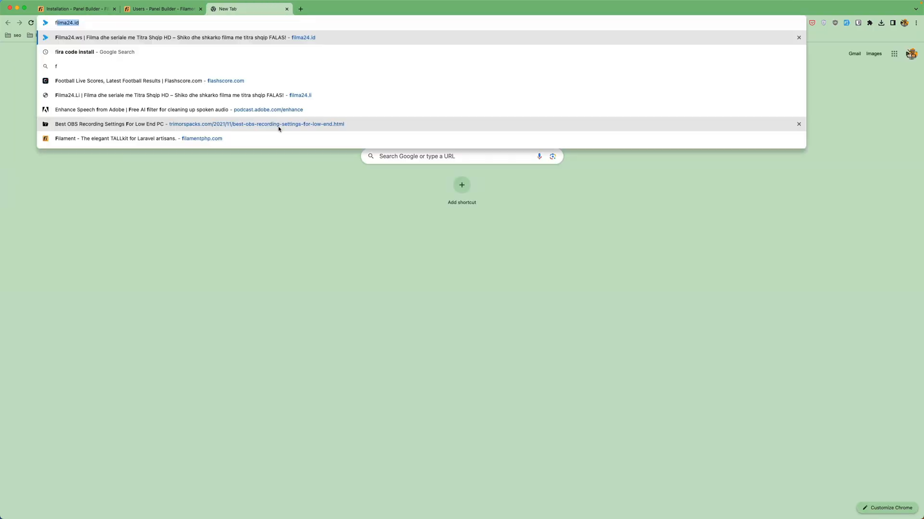
{"action": "type", "text": "filament-auth.test"}
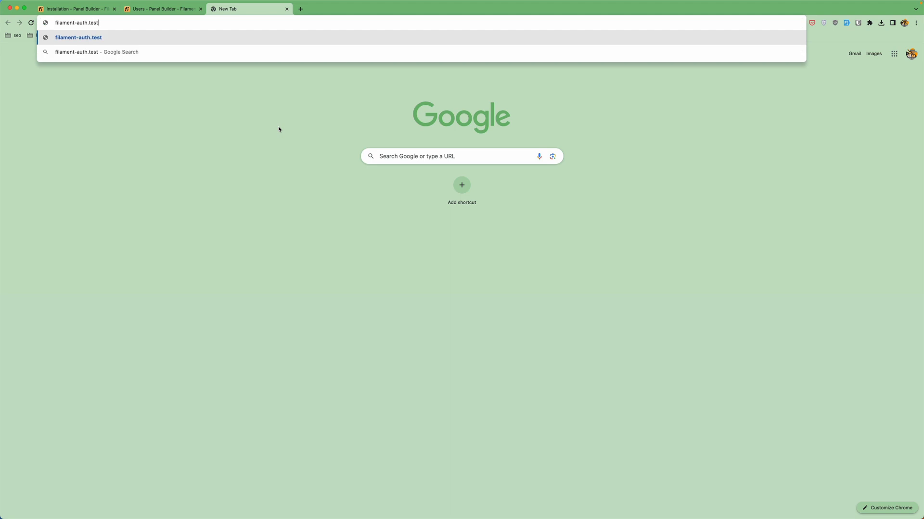
{"action": "type", "text": "/admin/login"}
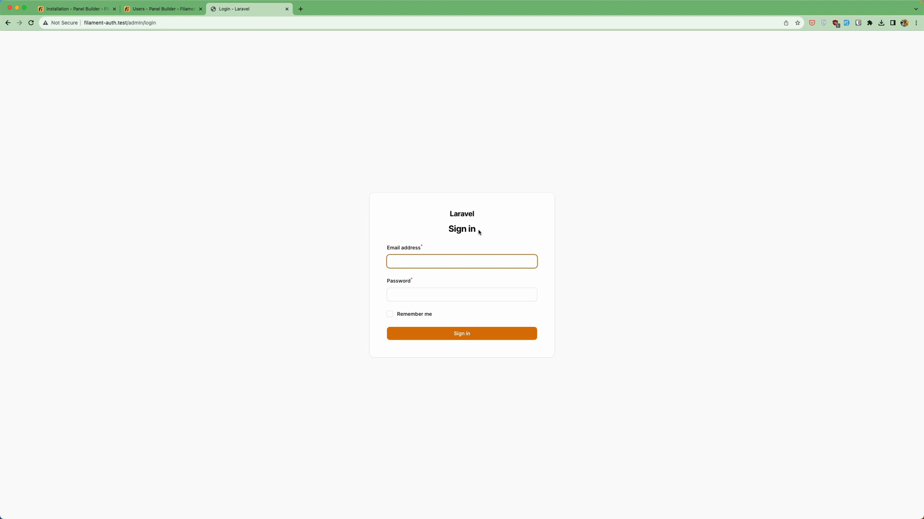
{"action": "mouse_move", "coordinate": [477, 214]}
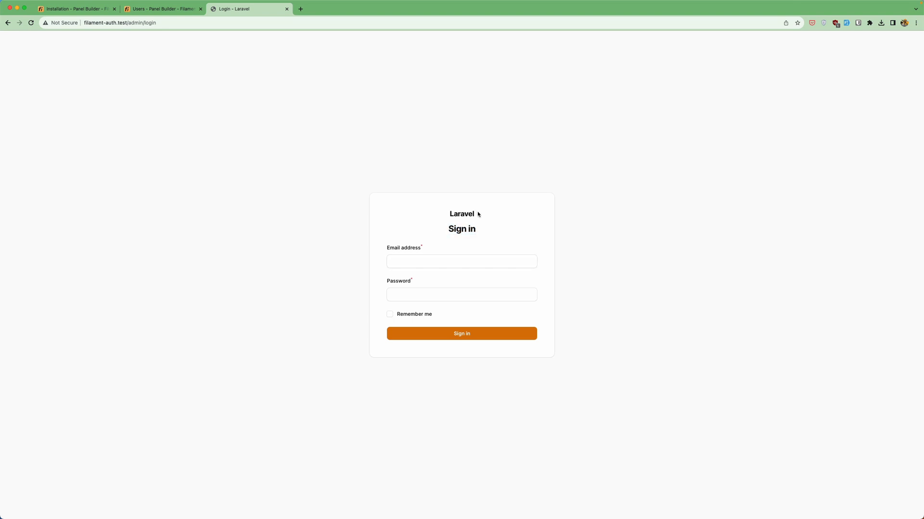
{"action": "left_click", "coordinate": [75, 9]}
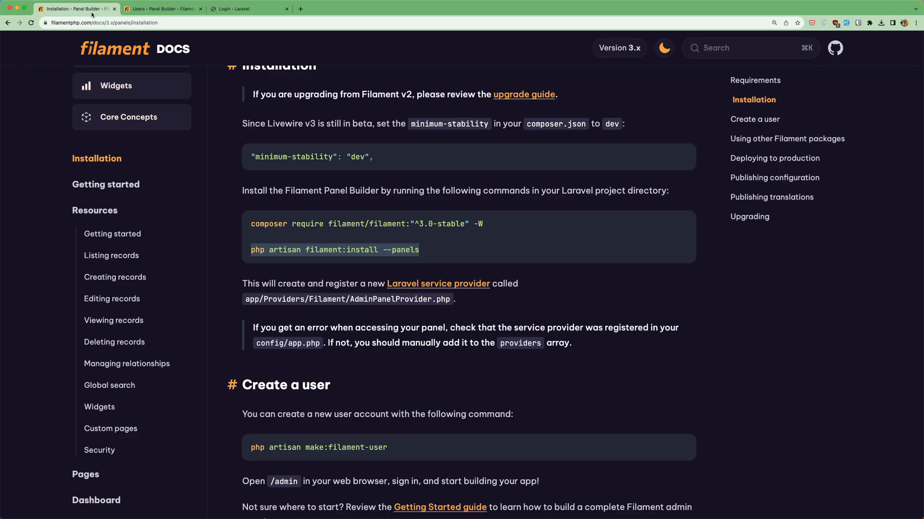
{"action": "scroll", "scroll_direction": "down", "scroll_amount": 3}
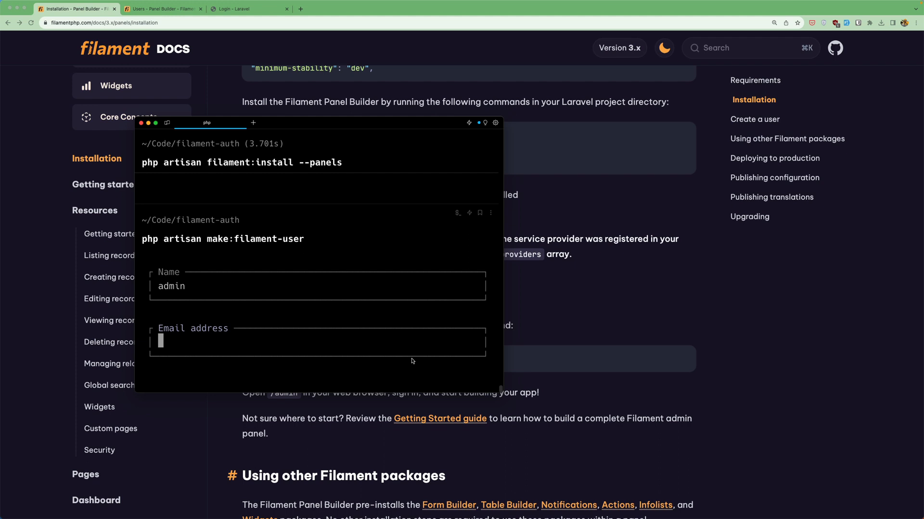
{"action": "type", "text": "admin@"}
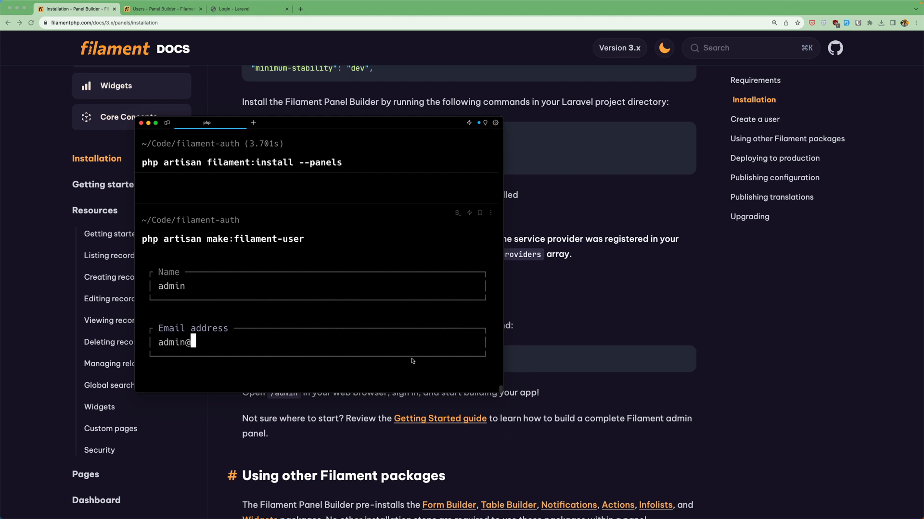
{"action": "type", "text": "admin.com"}
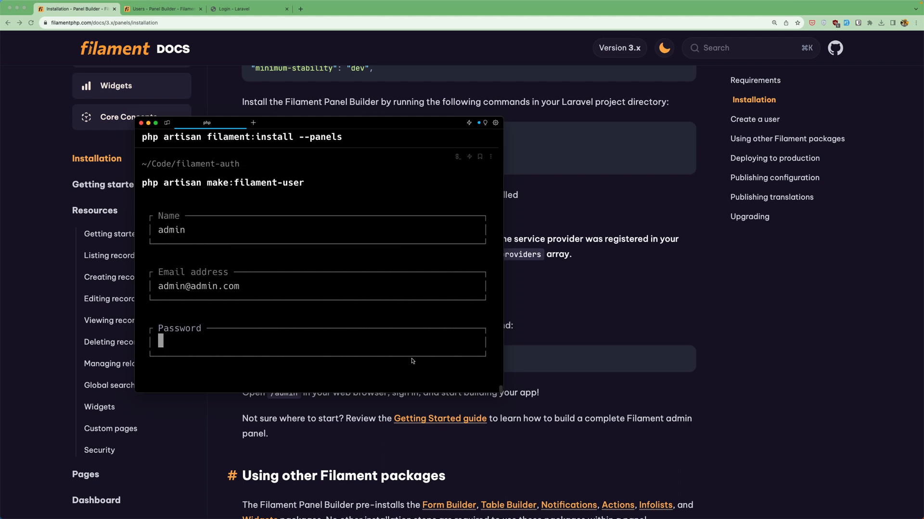
{"action": "type", "text": "••"}
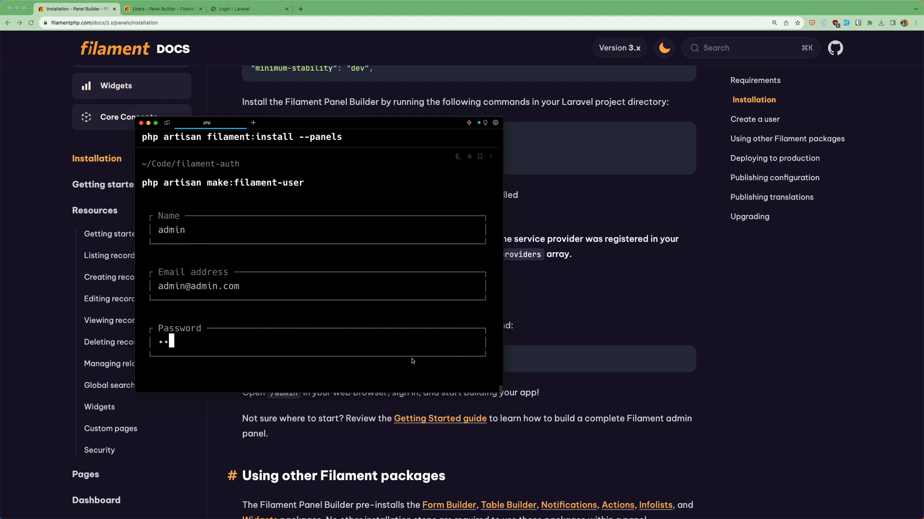
{"action": "key", "text": "Return"}
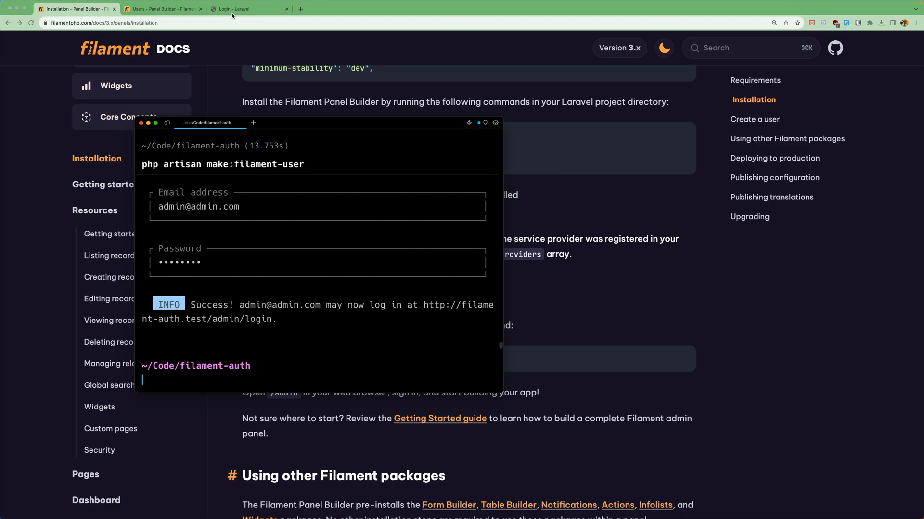
Sign in to the admin panel with the new account and dismiss Chrome's password warning
{"action": "left_click", "coordinate": [248, 9]}
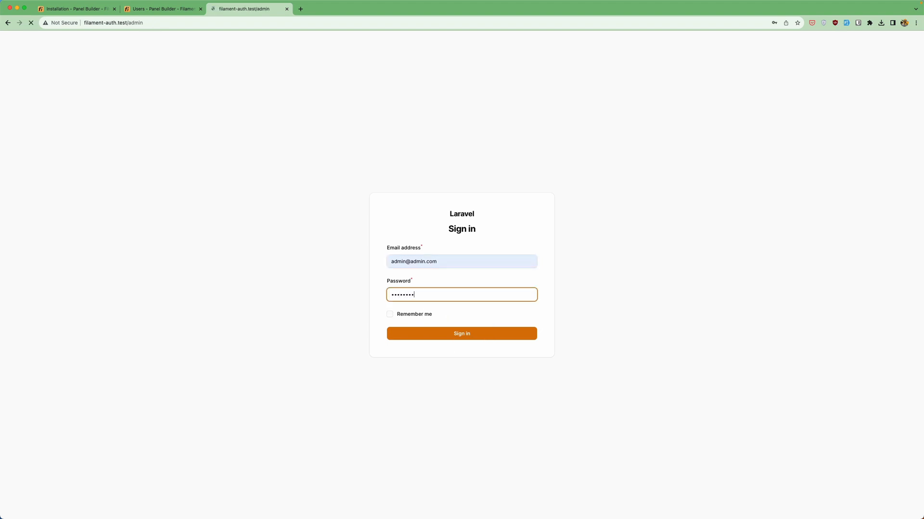
{"action": "left_click", "coordinate": [461, 334]}
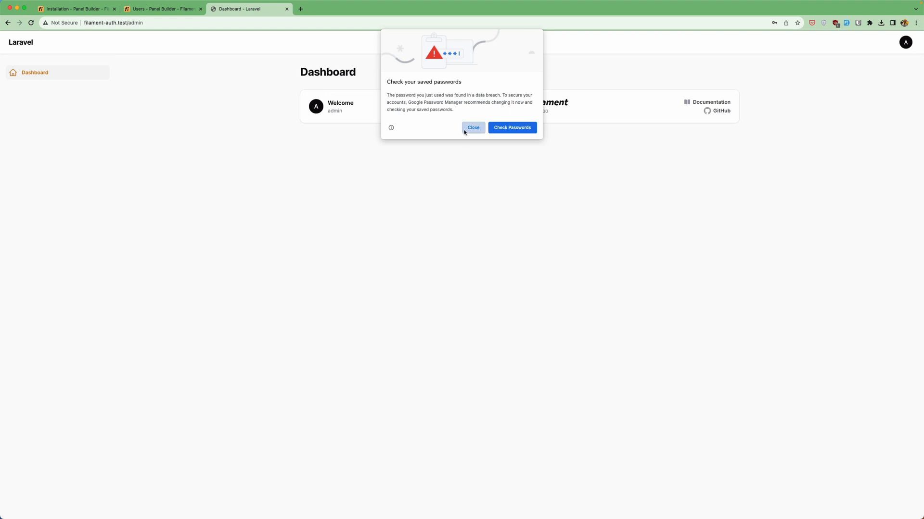
{"action": "left_click", "coordinate": [473, 128]}
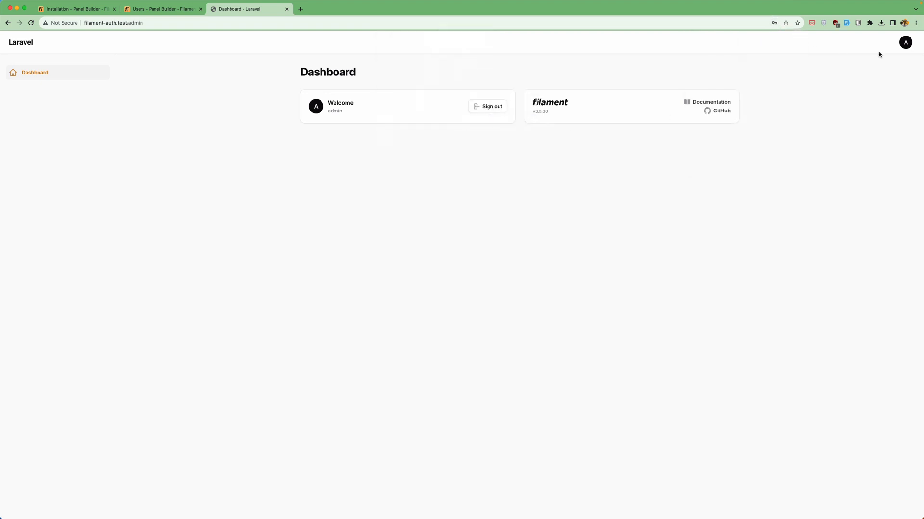
Switch the panel to dark theme from the avatar menu and sign out
{"action": "left_click", "coordinate": [904, 41]}
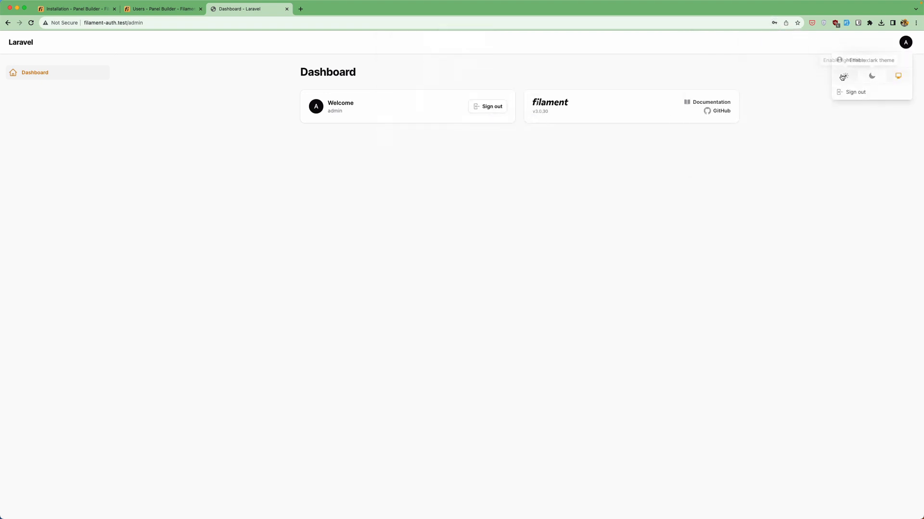
{"action": "left_click", "coordinate": [872, 76]}
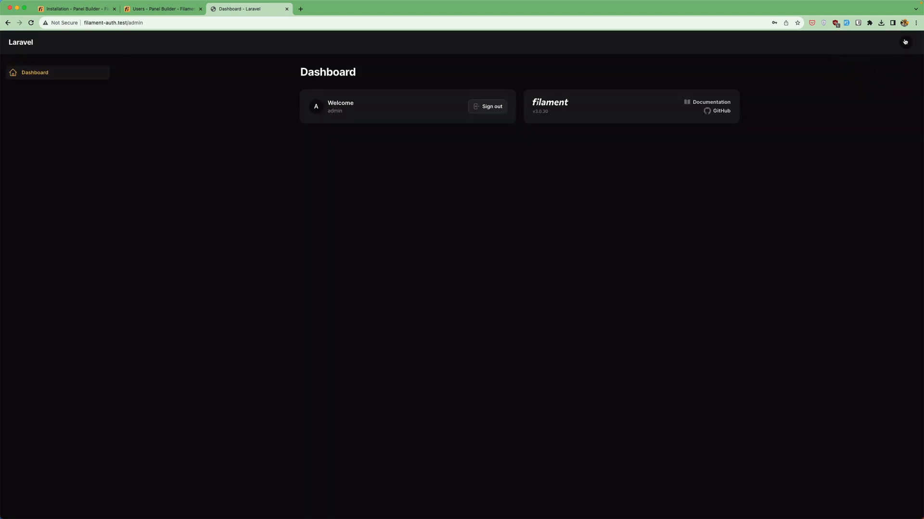
{"action": "left_click", "coordinate": [487, 106]}
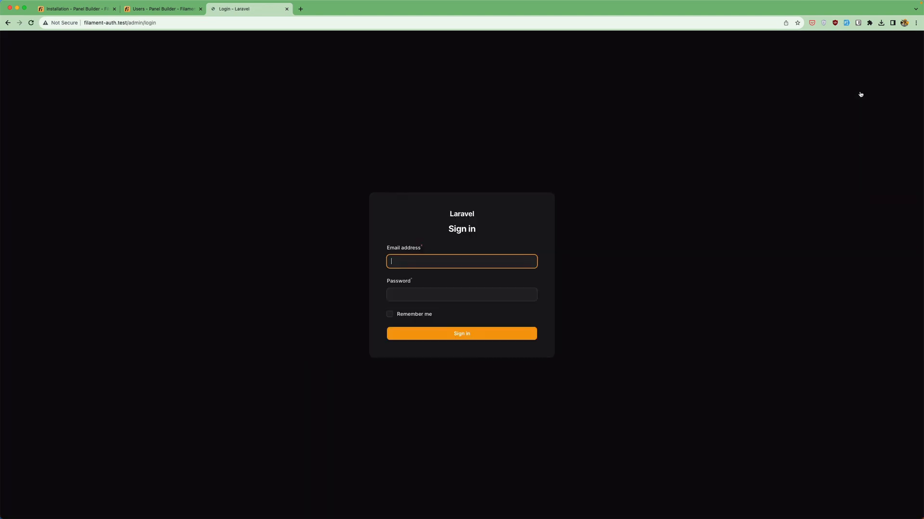
{"action": "mouse_move", "coordinate": [481, 234]}
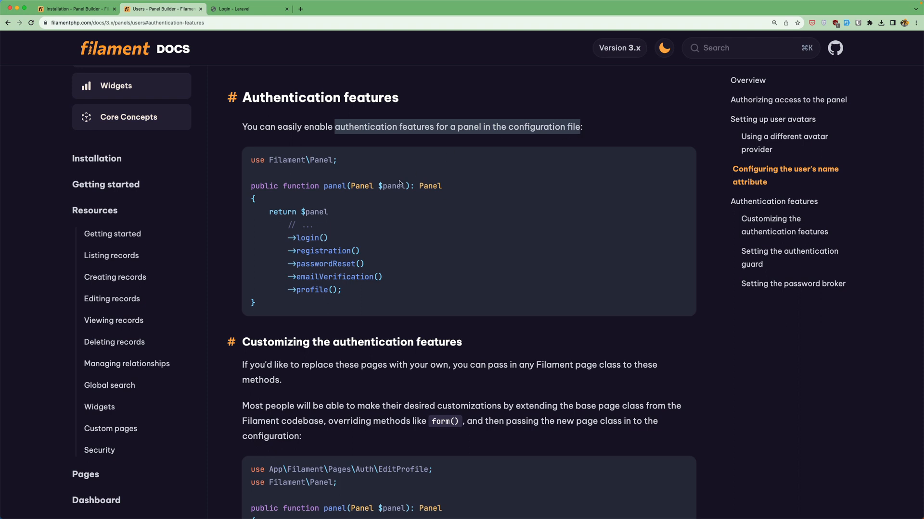
{"action": "mouse_move", "coordinate": [361, 230]}
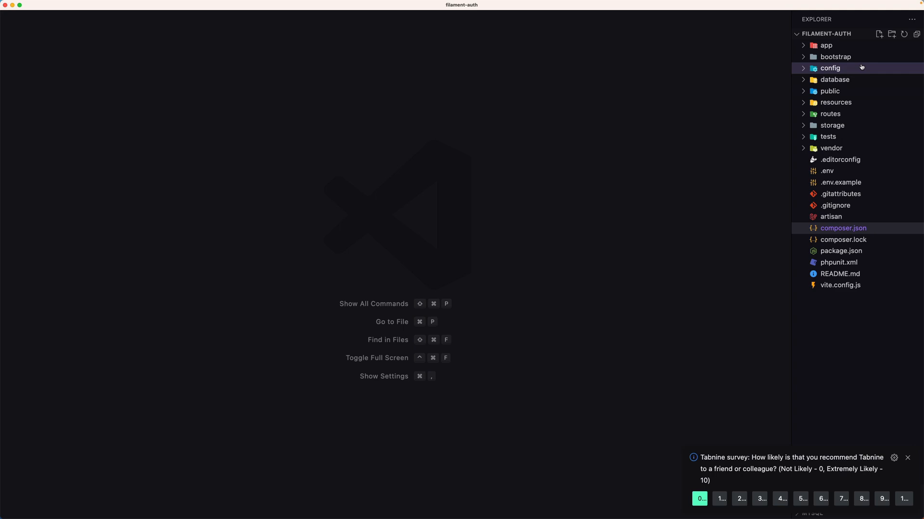
Locate app/Providers/Filament/AdminPanelProvider.php and reveal the ->login() panel configuration to extend
{"action": "left_click", "coordinate": [825, 46]}
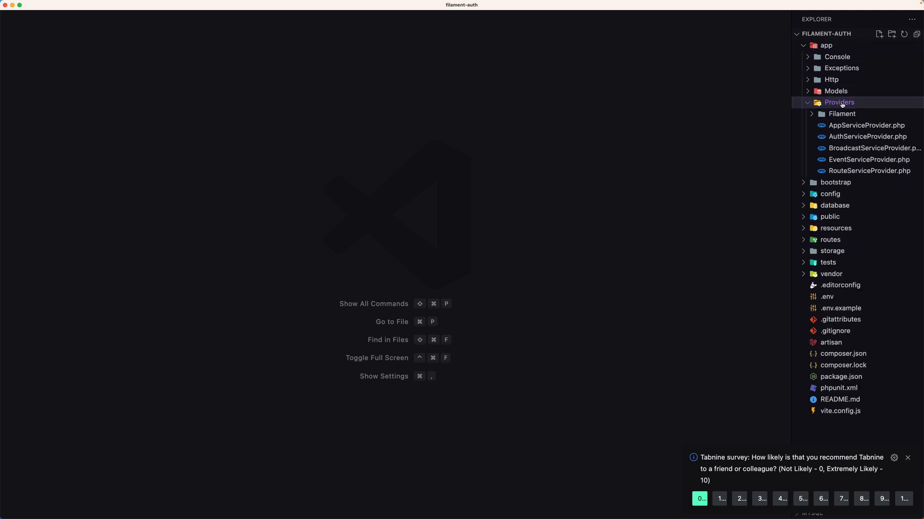
{"action": "left_click", "coordinate": [843, 113]}
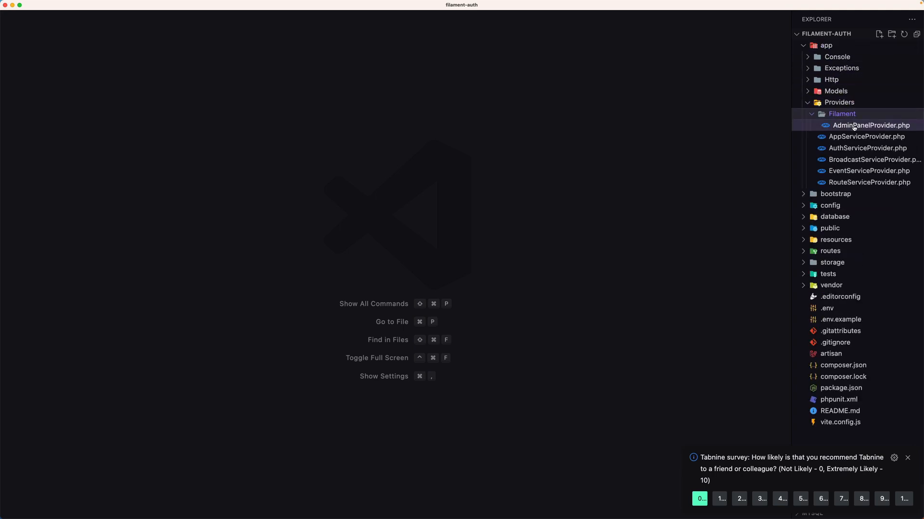
{"action": "left_click", "coordinate": [872, 125]}
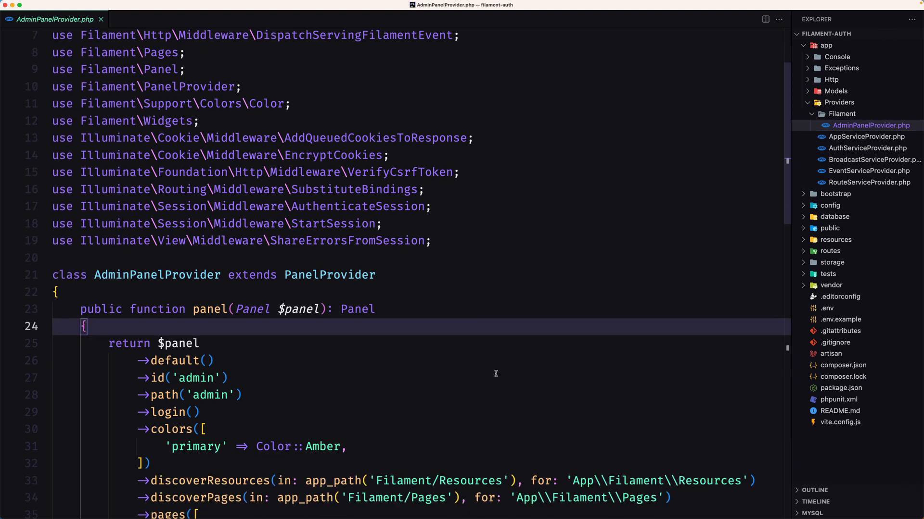
{"action": "scroll", "scroll_direction": "down", "scroll_amount": 3}
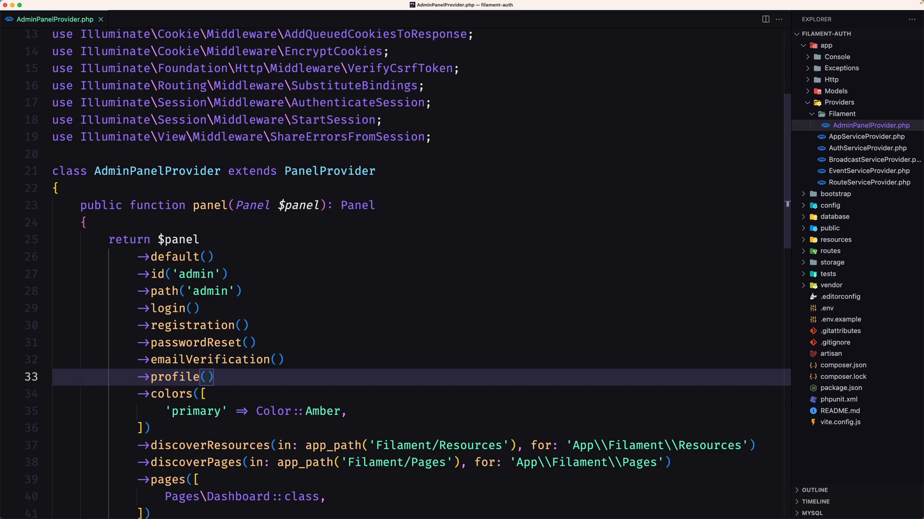
{"action": "mouse_move", "coordinate": [223, 308]}
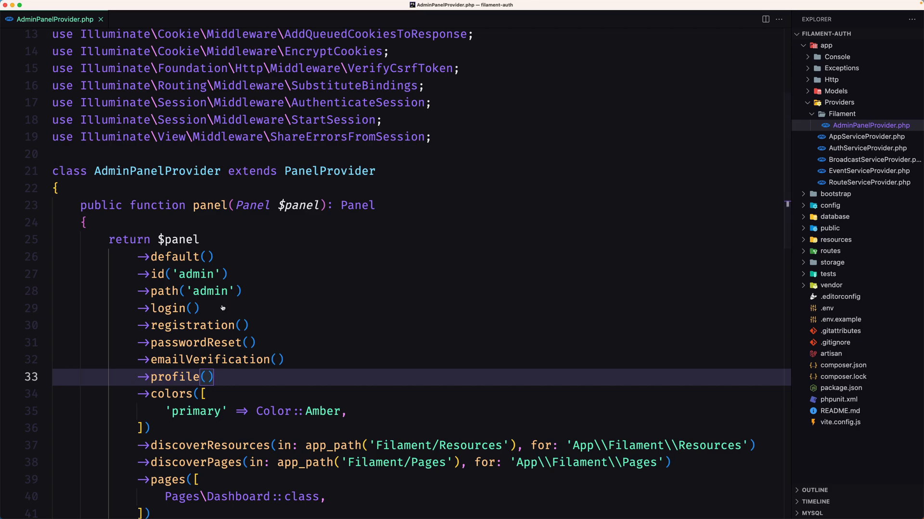
Register a new account named test via the panel's Sign up form and land on the dashboard
{"action": "left_click", "coordinate": [247, 8]}
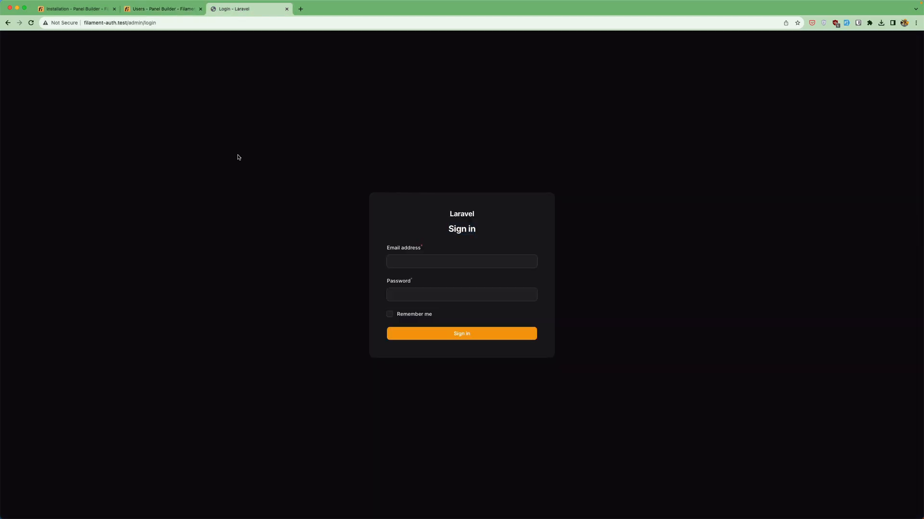
{"action": "left_click", "coordinate": [461, 261]}
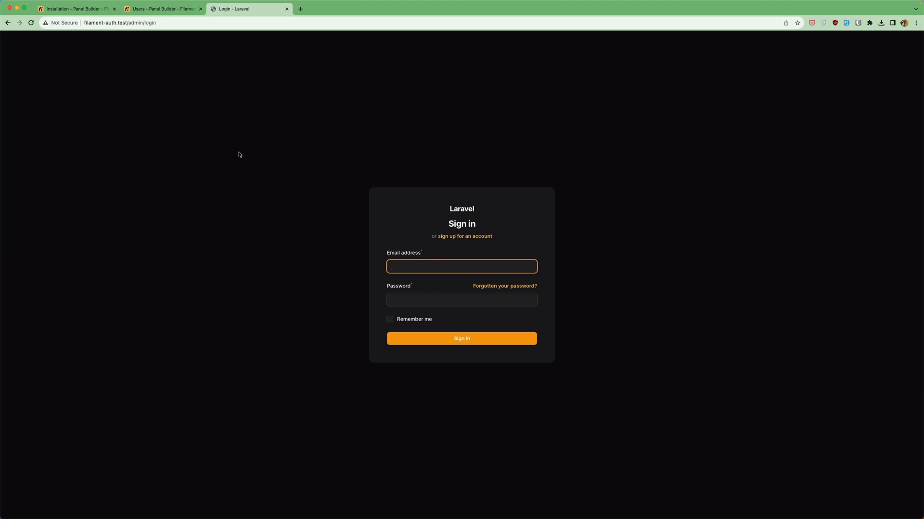
{"action": "mouse_move", "coordinate": [429, 241]}
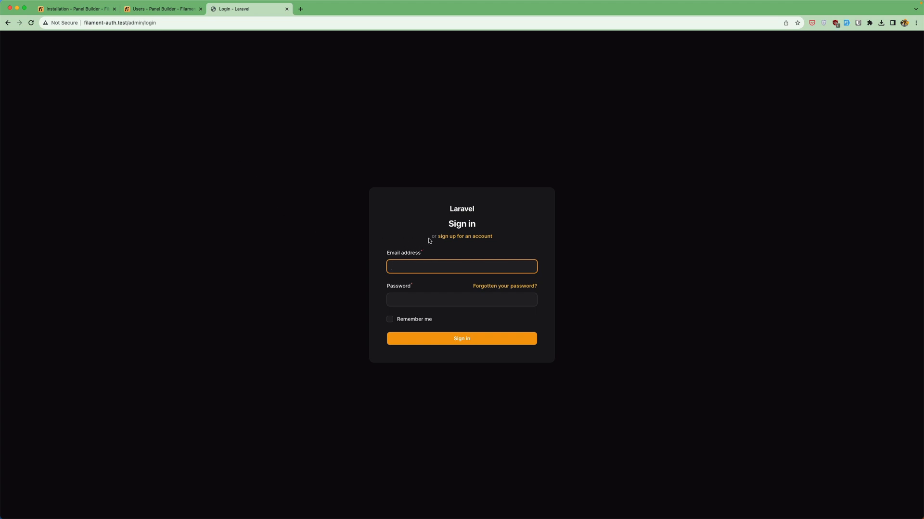
{"action": "mouse_move", "coordinate": [465, 236]}
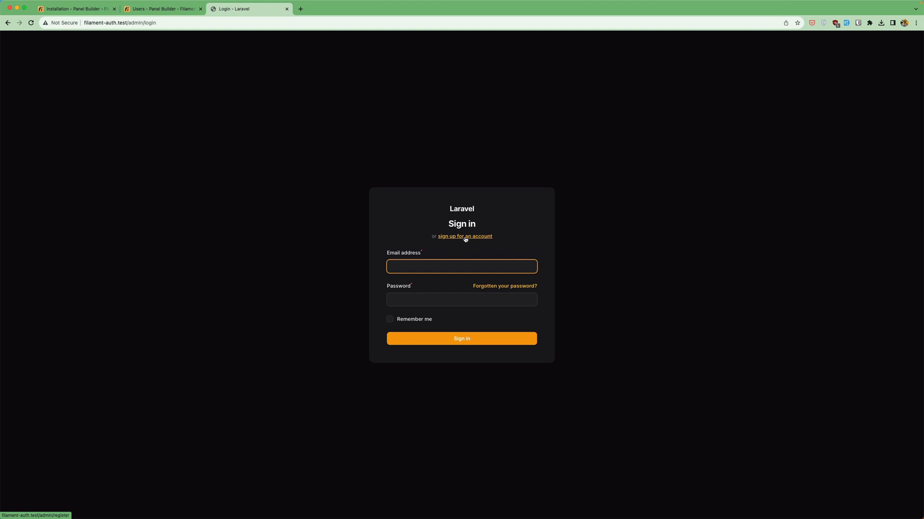
{"action": "mouse_move", "coordinate": [475, 289]}
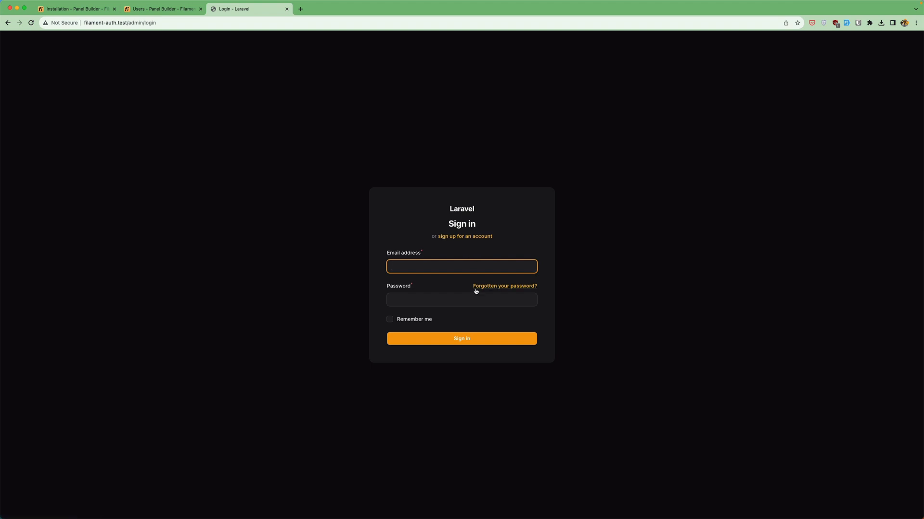
{"action": "left_click", "coordinate": [464, 237]}
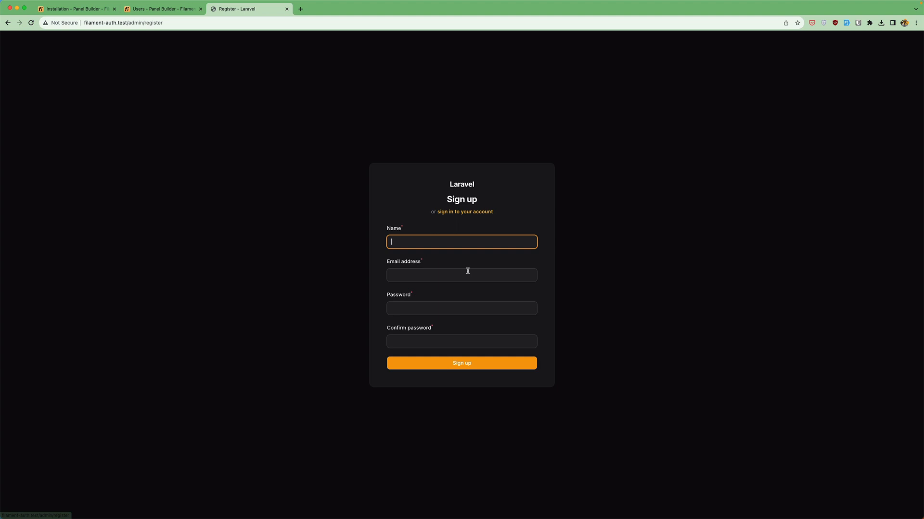
{"action": "mouse_move", "coordinate": [404, 271]}
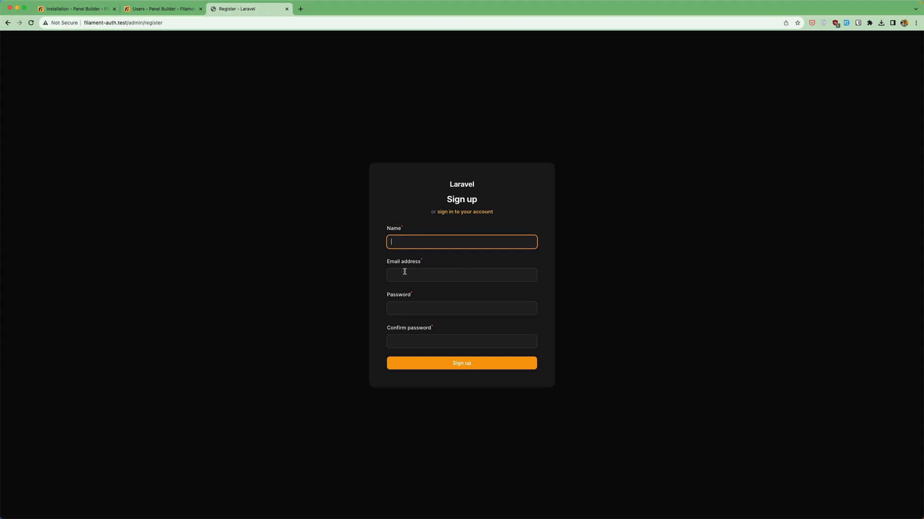
{"action": "mouse_move", "coordinate": [423, 343]}
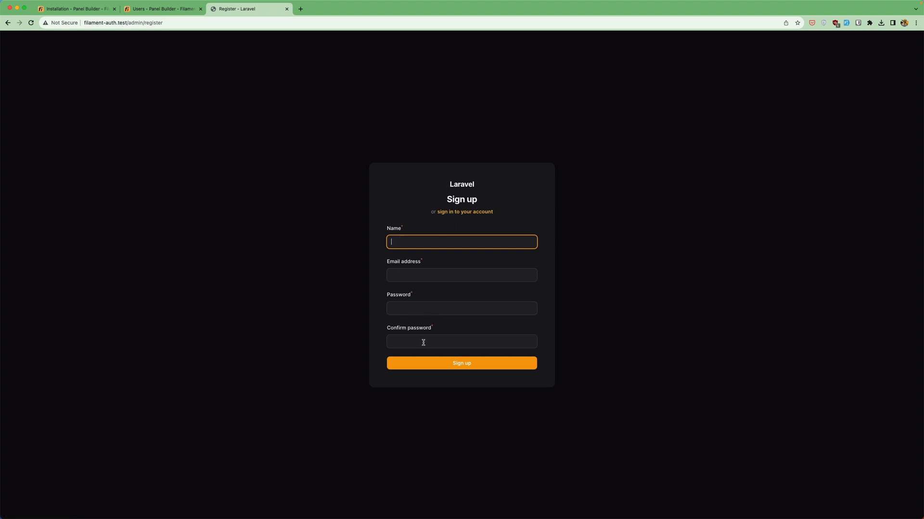
{"action": "type", "text": "tes"}
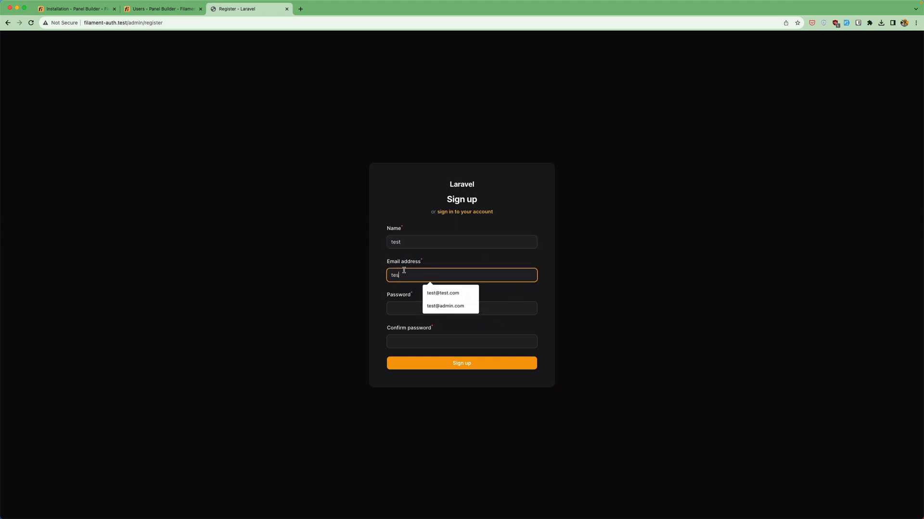
{"action": "key", "text": "Backspace"}
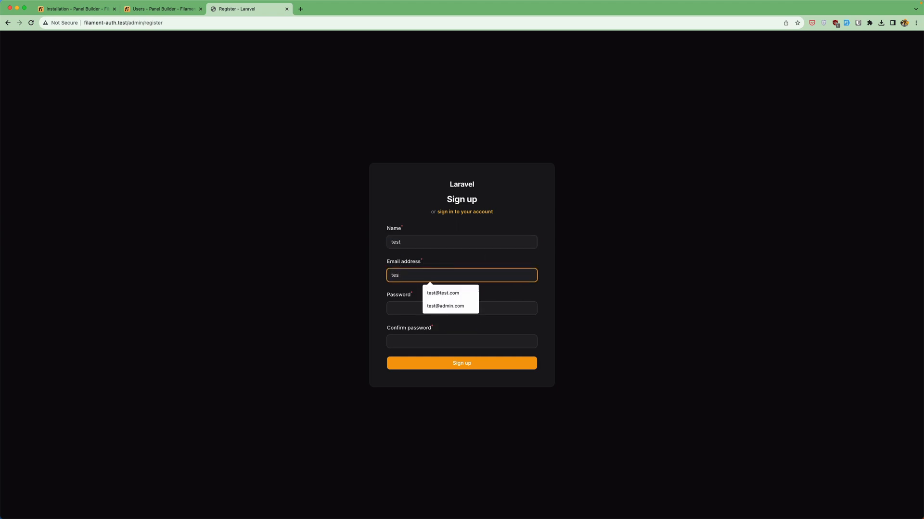
{"action": "left_click", "coordinate": [441, 294]}
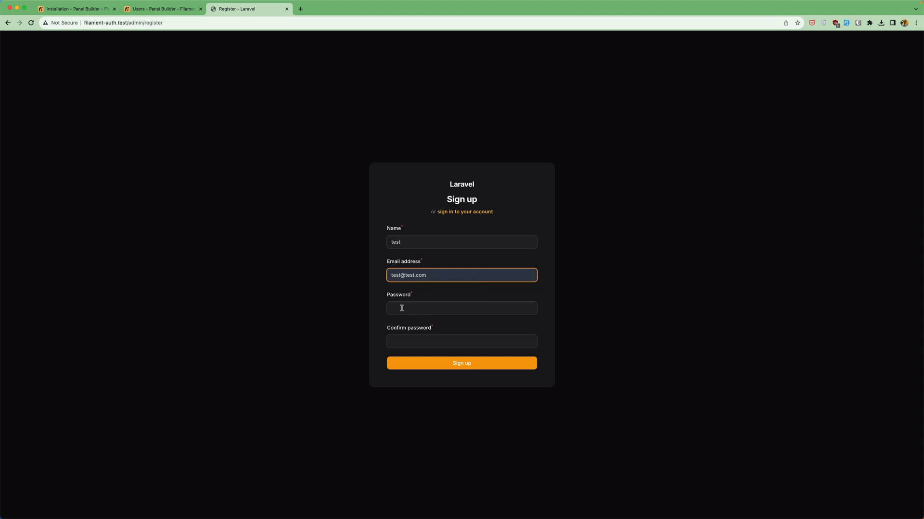
{"action": "left_click", "coordinate": [460, 308]}
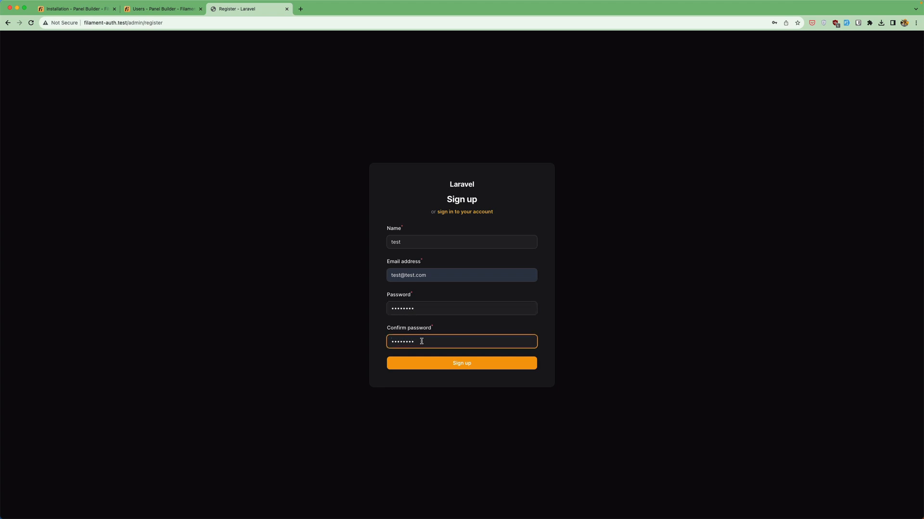
{"action": "left_click", "coordinate": [461, 363]}
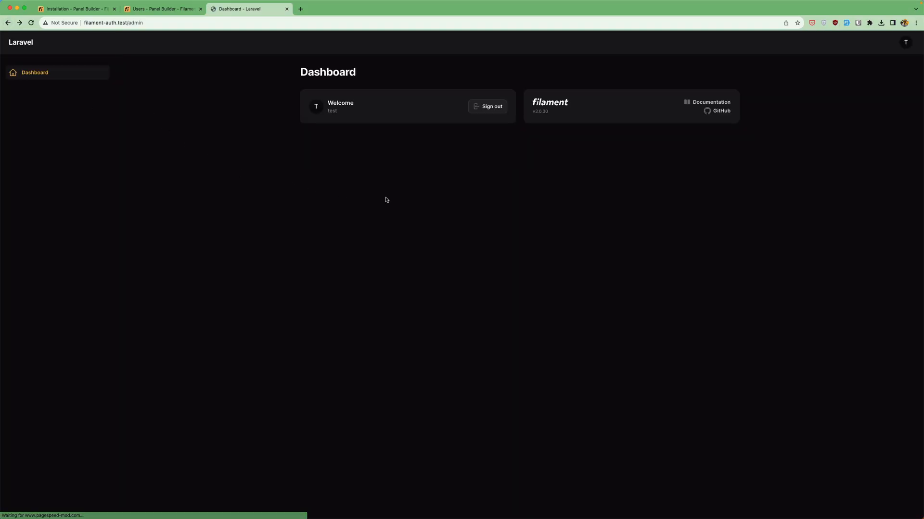
Visit the signed-in user's Profile page from the account menu, then return to the Filament docs
{"action": "left_click", "coordinate": [905, 41]}
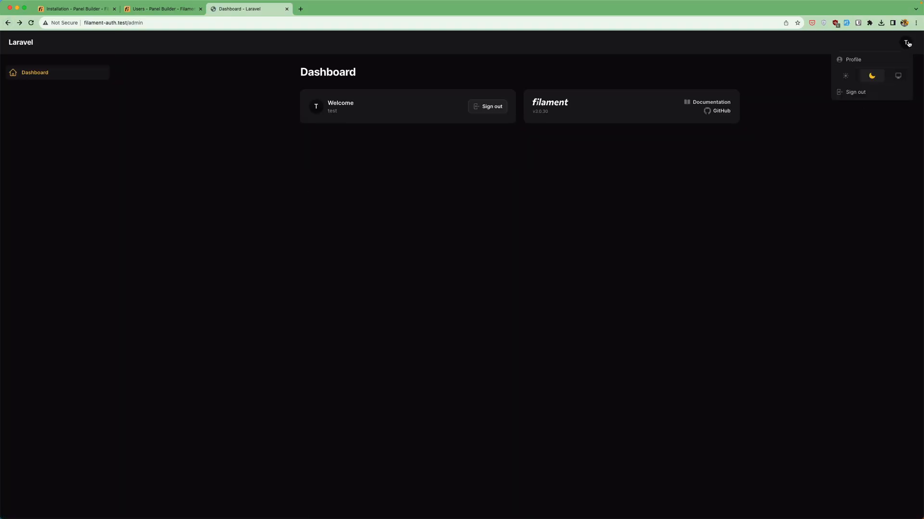
{"action": "left_click", "coordinate": [851, 60]}
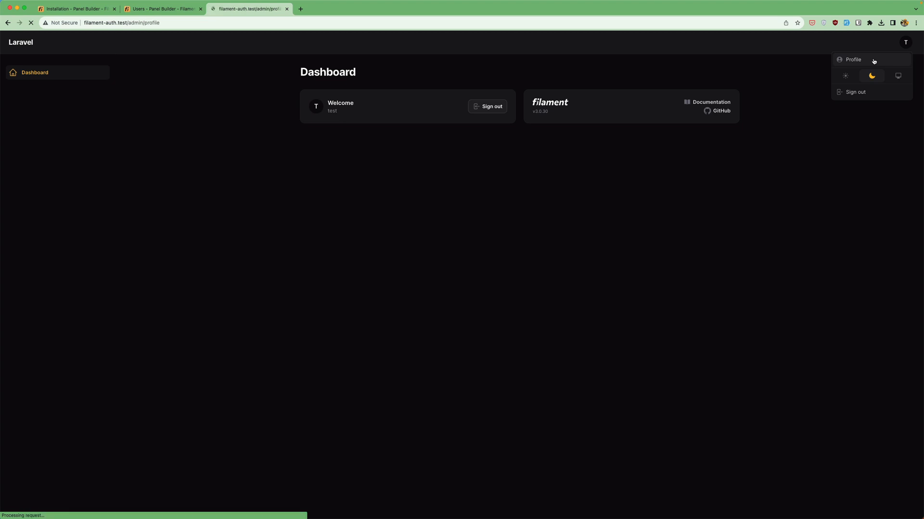
{"action": "left_click", "coordinate": [851, 60]}
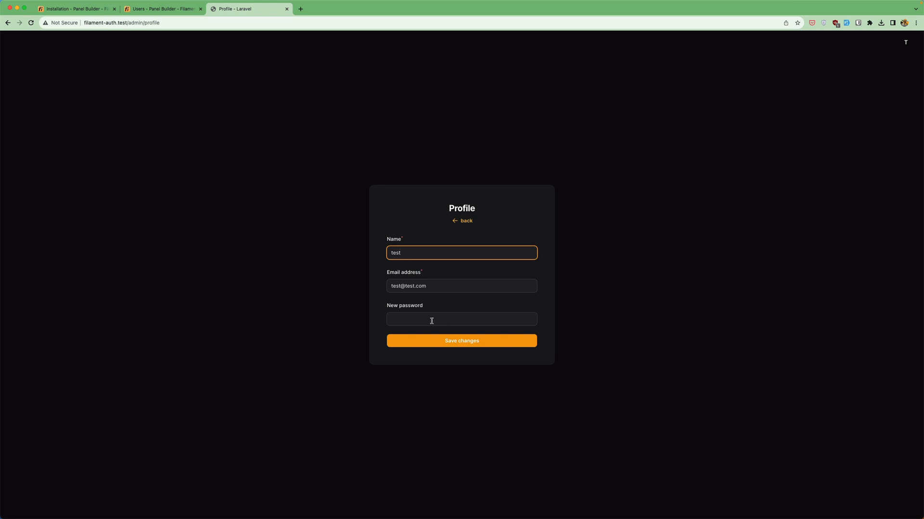
{"action": "mouse_move", "coordinate": [450, 271]}
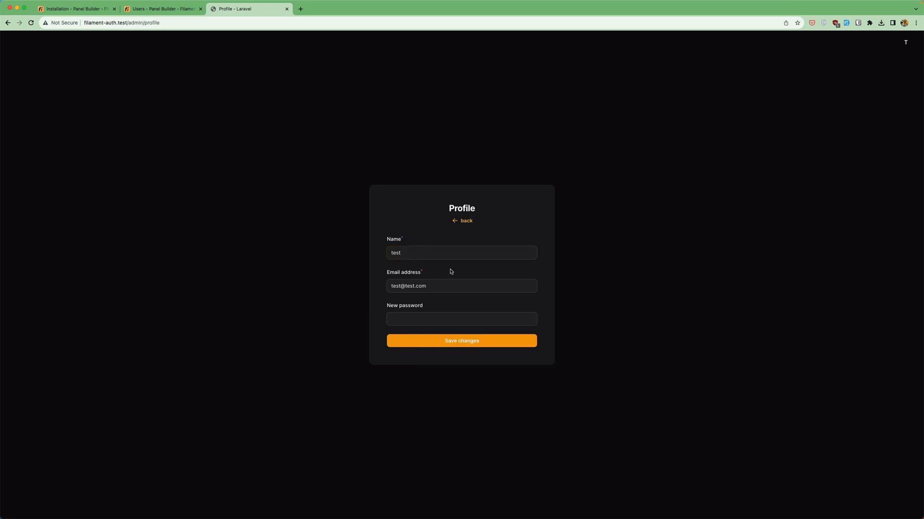
{"action": "left_click", "coordinate": [161, 9]}
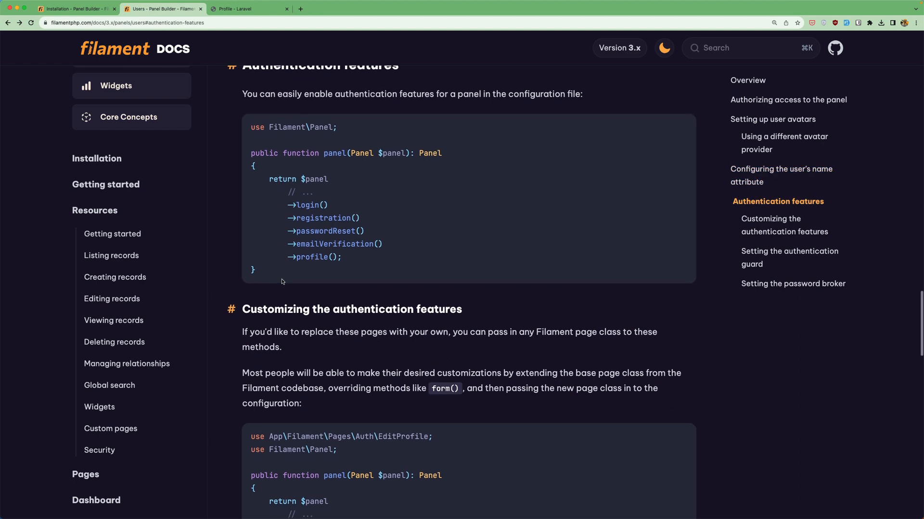
Bring the 'Customizing the authentication features' EditProfile example into view in the Users docs
{"action": "scroll", "scroll_direction": "down", "scroll_amount": 3}
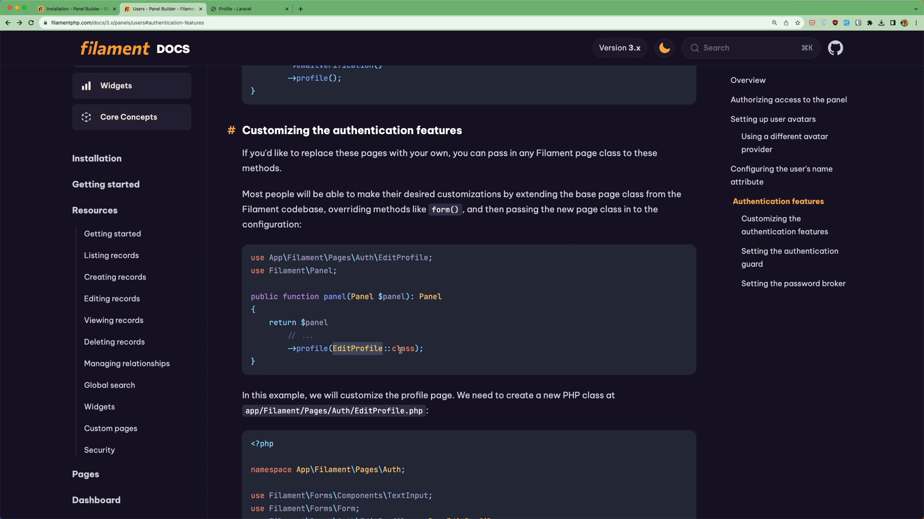
{"action": "scroll", "scroll_direction": "down", "scroll_amount": 3}
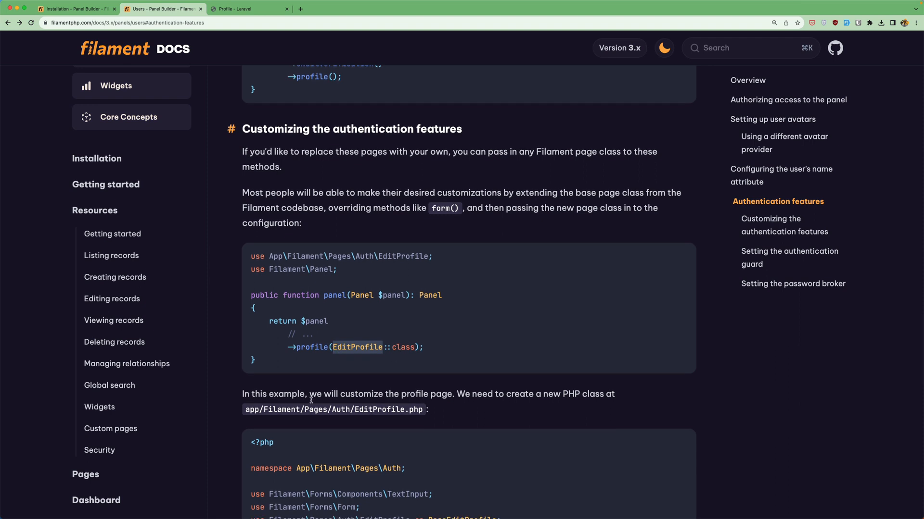
{"action": "mouse_move", "coordinate": [607, 396]}
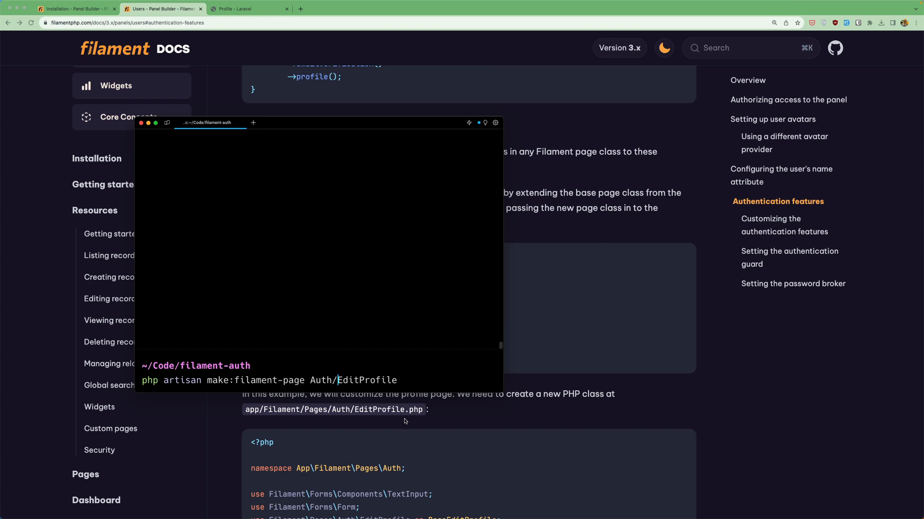
Run php artisan make:filament-page Auth/EditProfile, leaving the page outside any resource
{"action": "key", "text": "Return"}
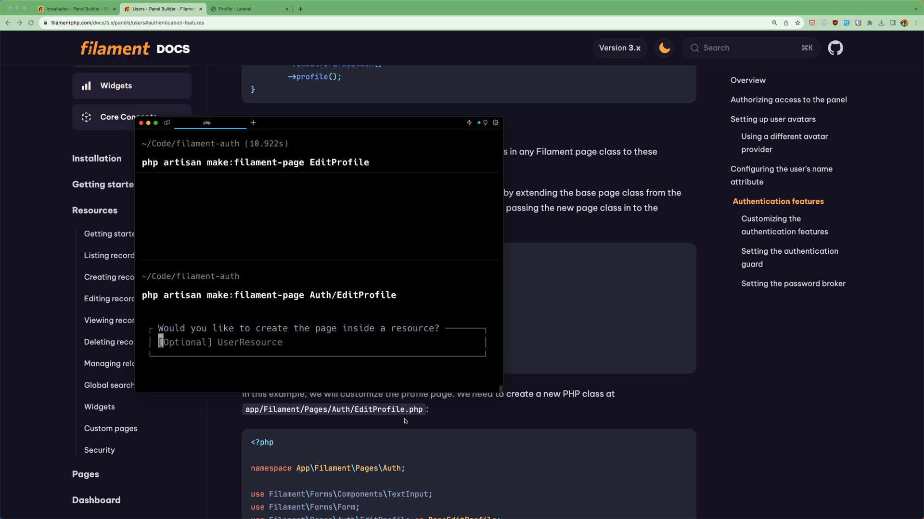
{"action": "key", "text": "Return"}
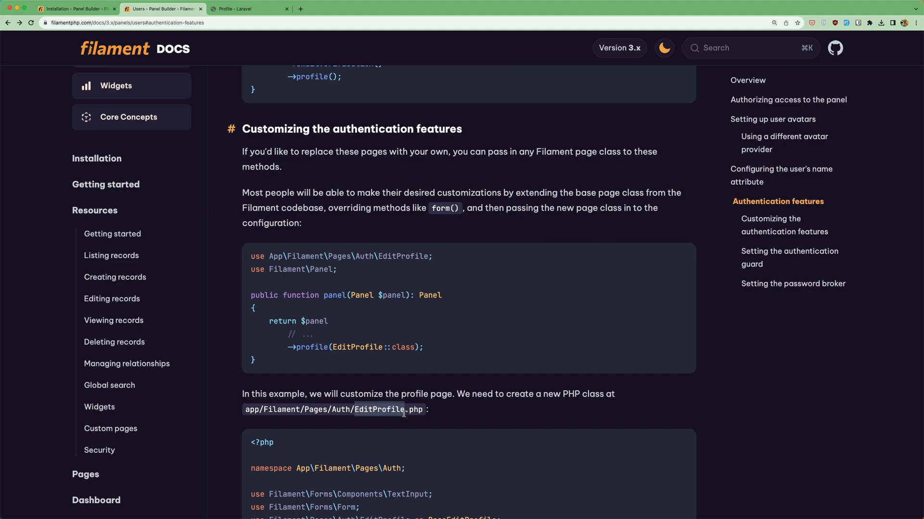
{"action": "mouse_move", "coordinate": [410, 423]}
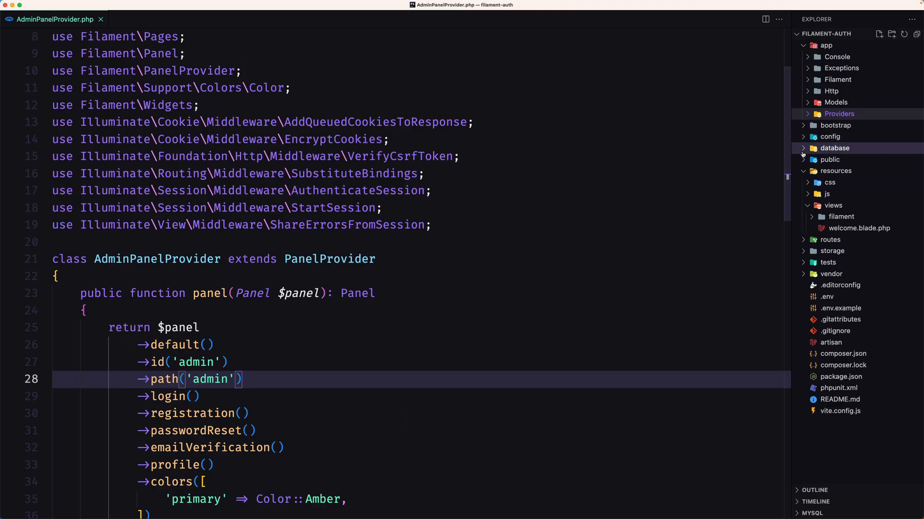
Fill EditProfile.php with the docs' class, import Filament\Forms\Components\TextInput and make the field 'name'
{"action": "left_click", "coordinate": [837, 79]}
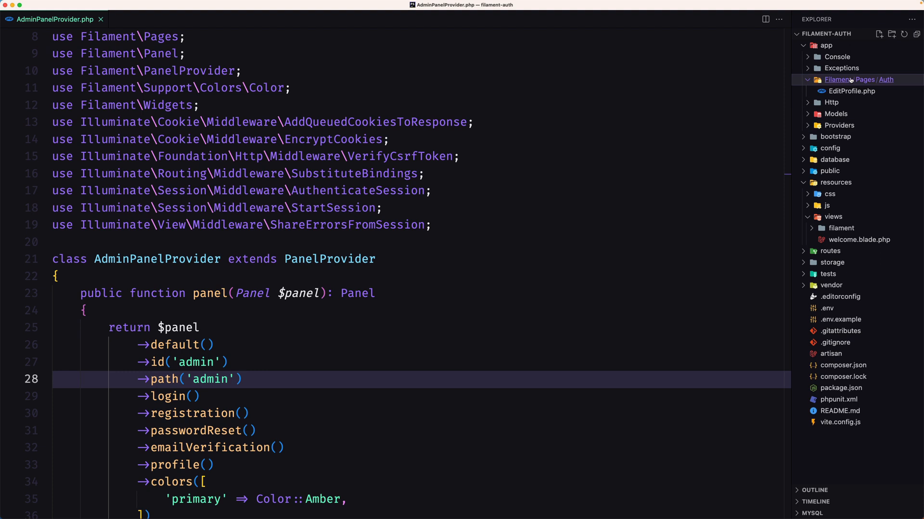
{"action": "mouse_move", "coordinate": [831, 102]}
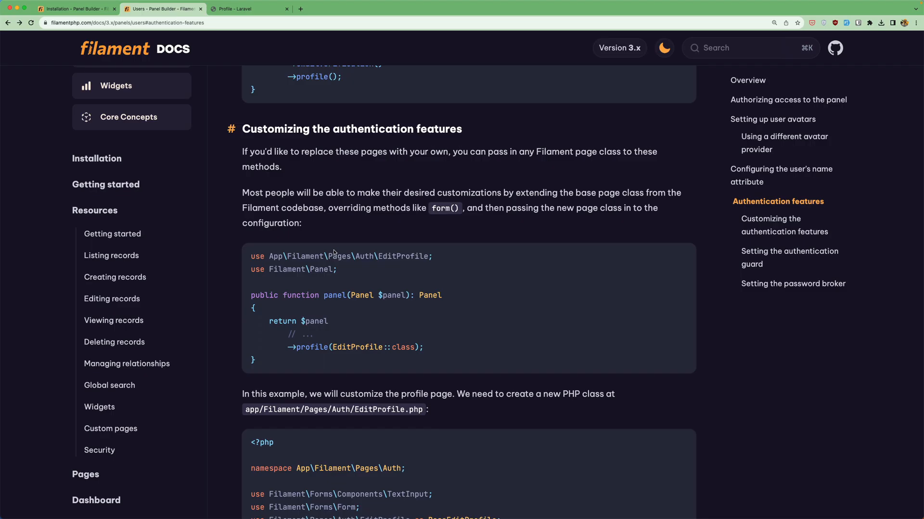
{"action": "scroll", "scroll_direction": "down", "scroll_amount": 3}
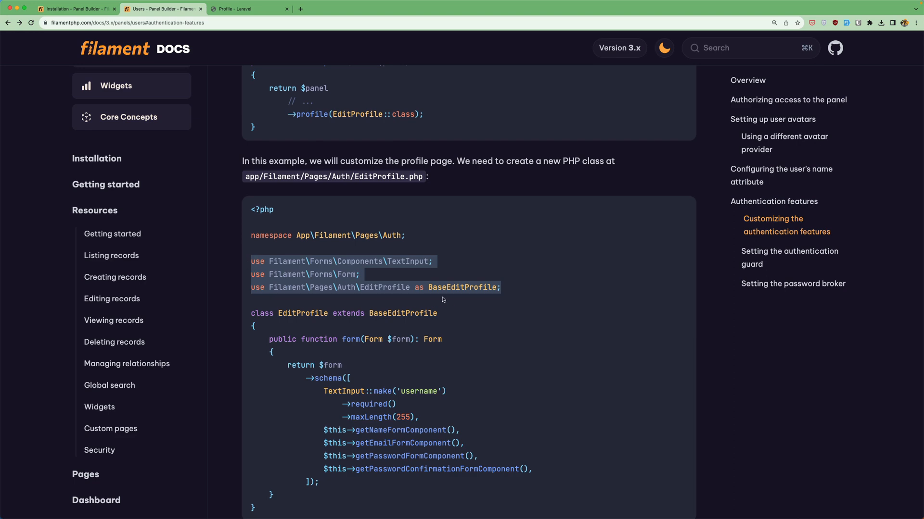
{"action": "mouse_move", "coordinate": [449, 300]}
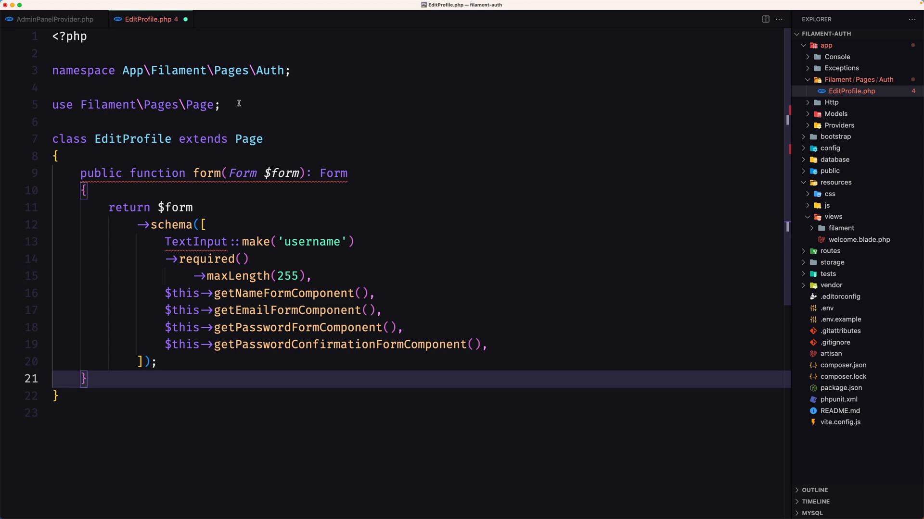
{"action": "type", "text": "use Filament\\Forms\\Components\\TextInput;"}
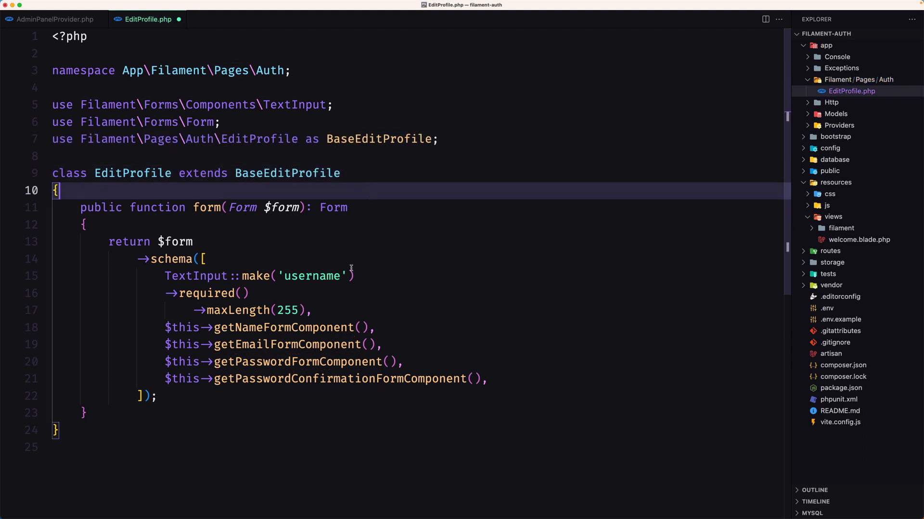
{"action": "left_click", "coordinate": [300, 276]}
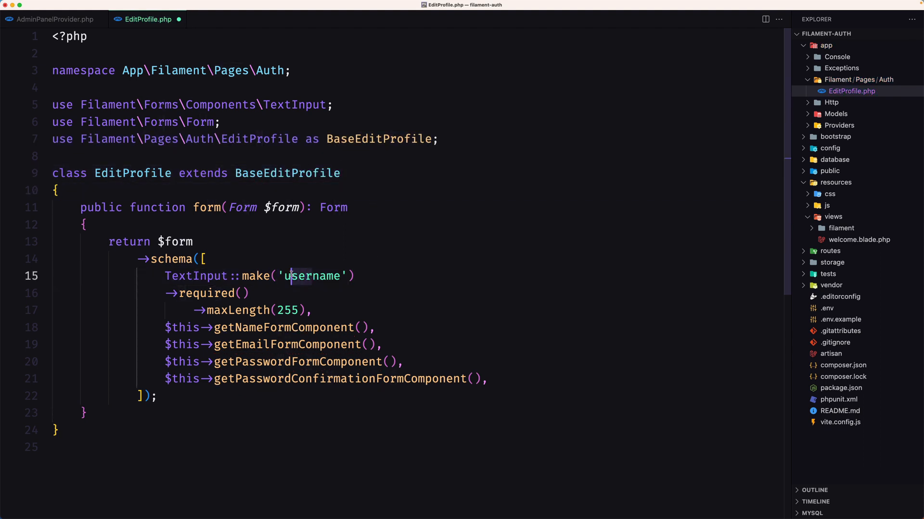
{"action": "type", "text": "name"}
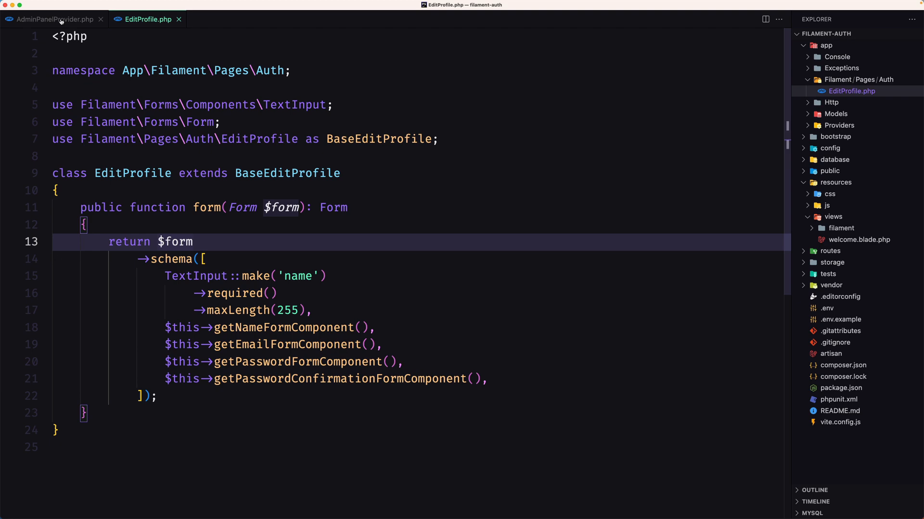
Pass EditProfile::class to ->profile() in AdminPanelProvider.php with the import added
{"action": "left_click", "coordinate": [53, 19]}
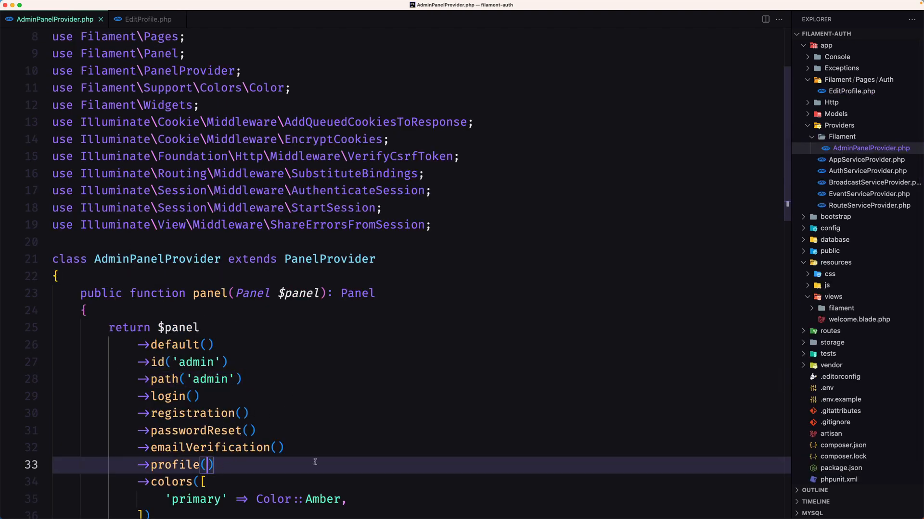
{"action": "type", "text": "Ed"}
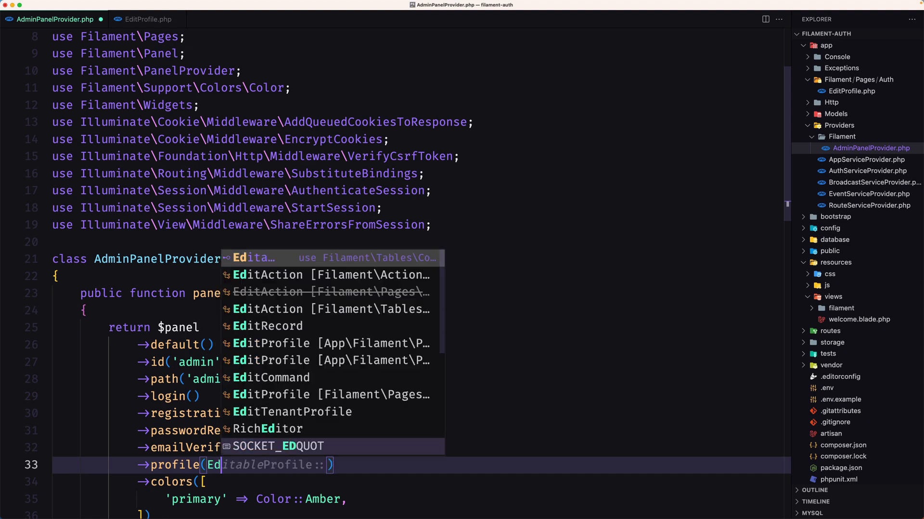
{"action": "type", "text": "e"}
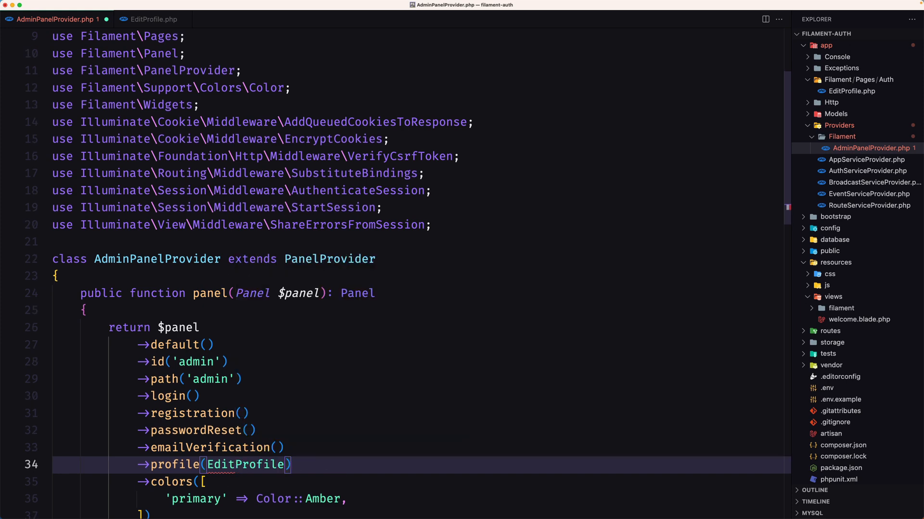
{"action": "type", "text": "::class"}
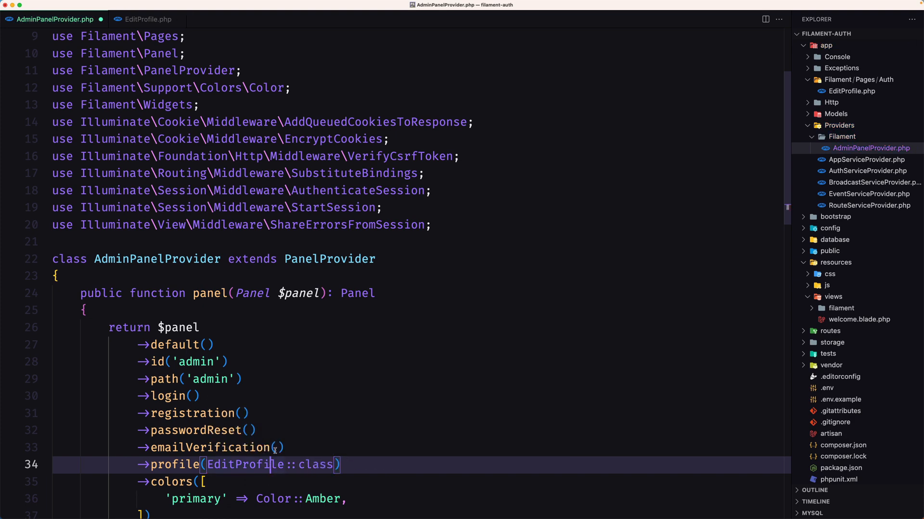
{"action": "scroll", "scroll_direction": "up", "scroll_amount": 3}
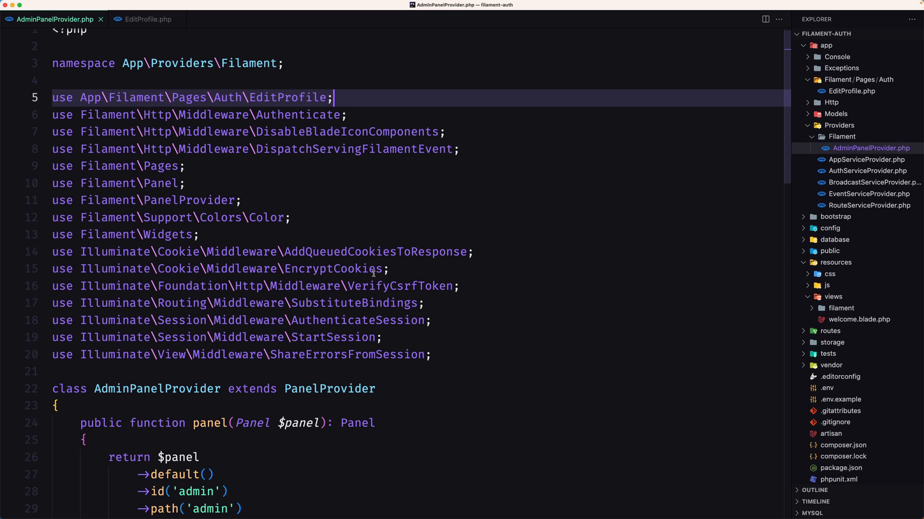
Change TextInput::make('name') back to 'username' in EditProfile.php
{"action": "scroll", "scroll_direction": "down", "scroll_amount": 3}
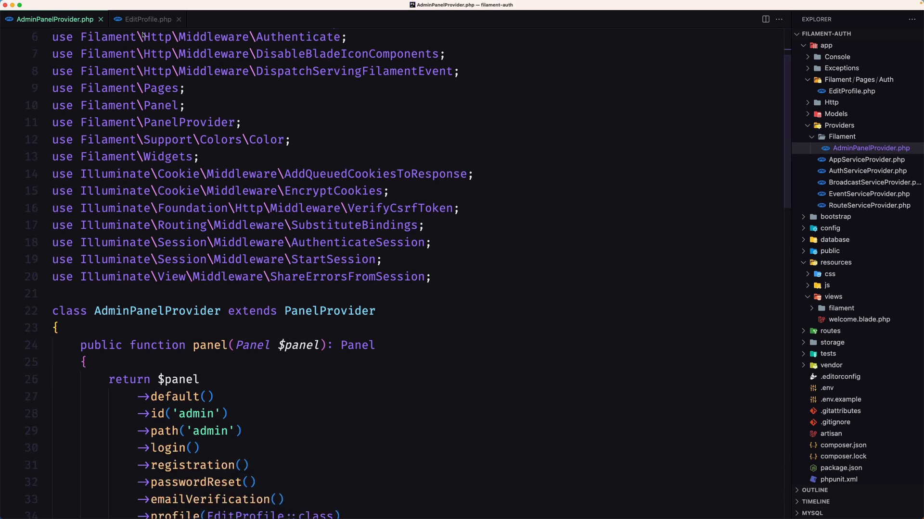
{"action": "left_click", "coordinate": [145, 19]}
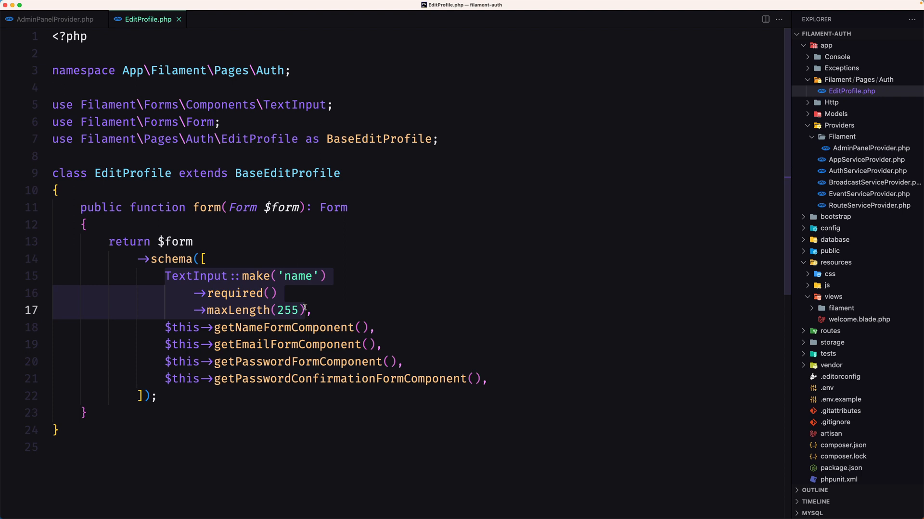
{"action": "left_click", "coordinate": [297, 276]}
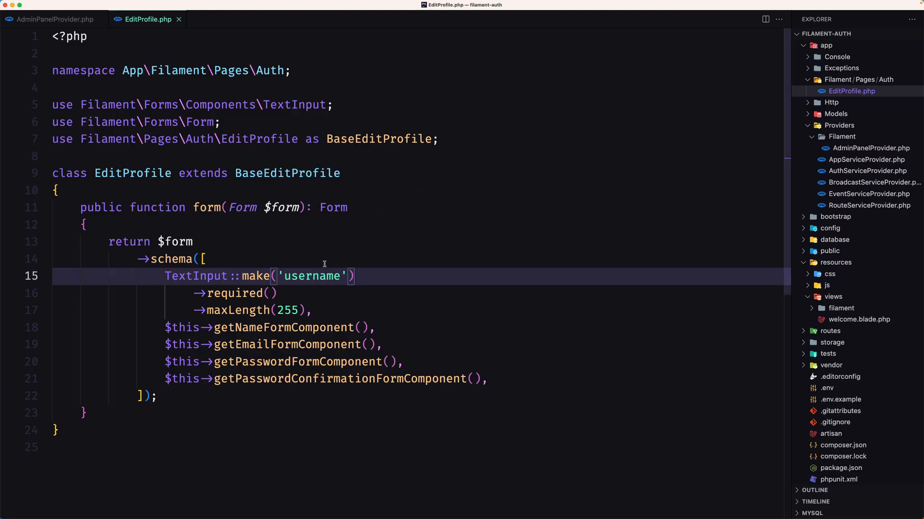
{"action": "mouse_move", "coordinate": [190, 216]}
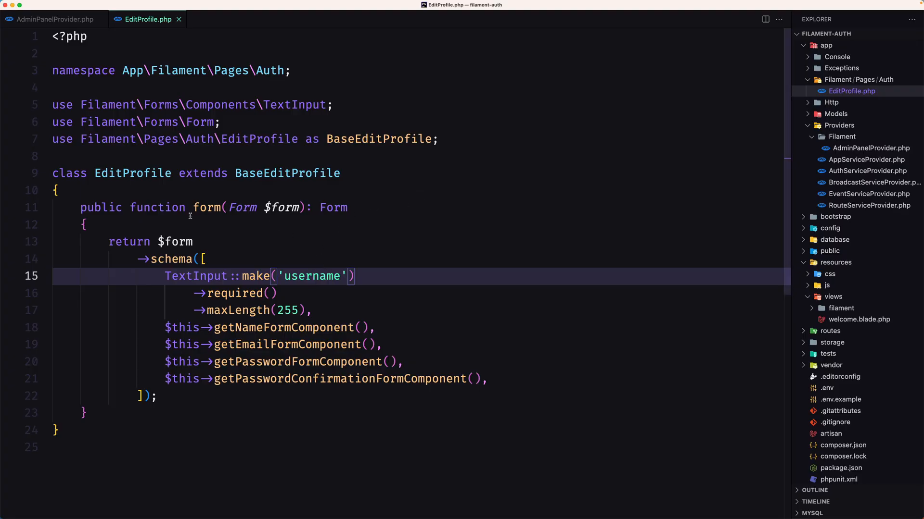